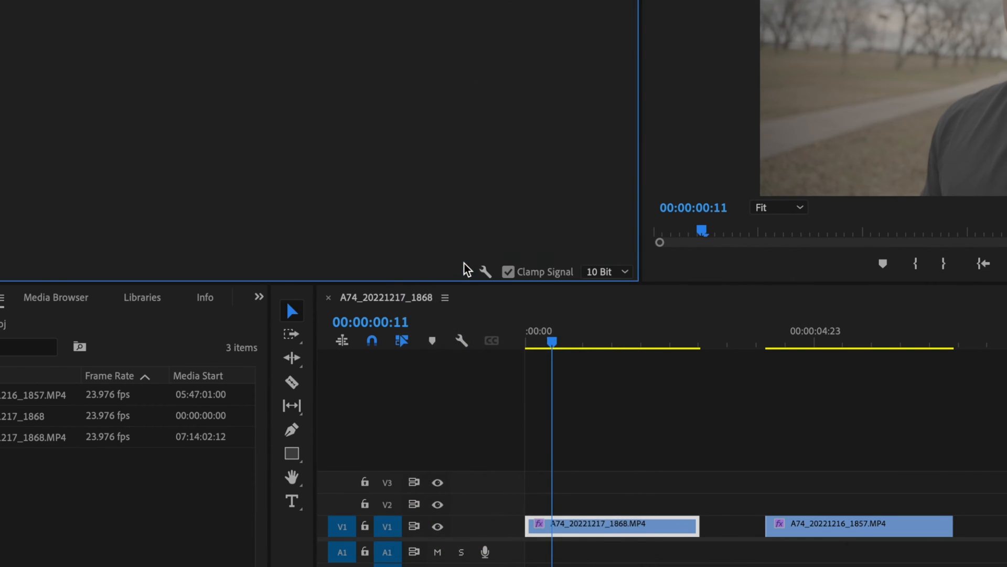
Display the RGB parade waveform and YUV vectorscope for the A74_20221217_1868 clip.
left_click(440, 11)
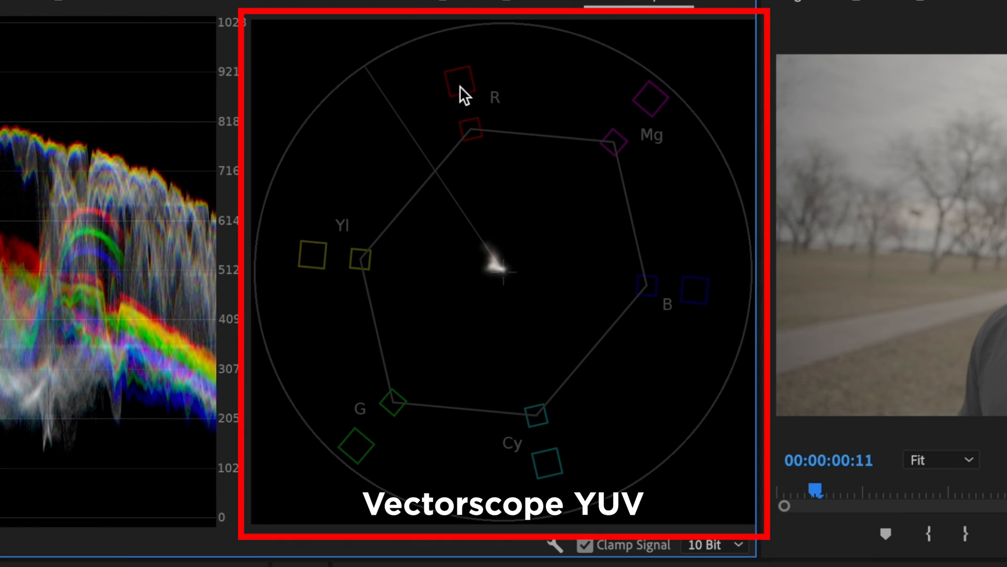
mouse_move(477, 234)
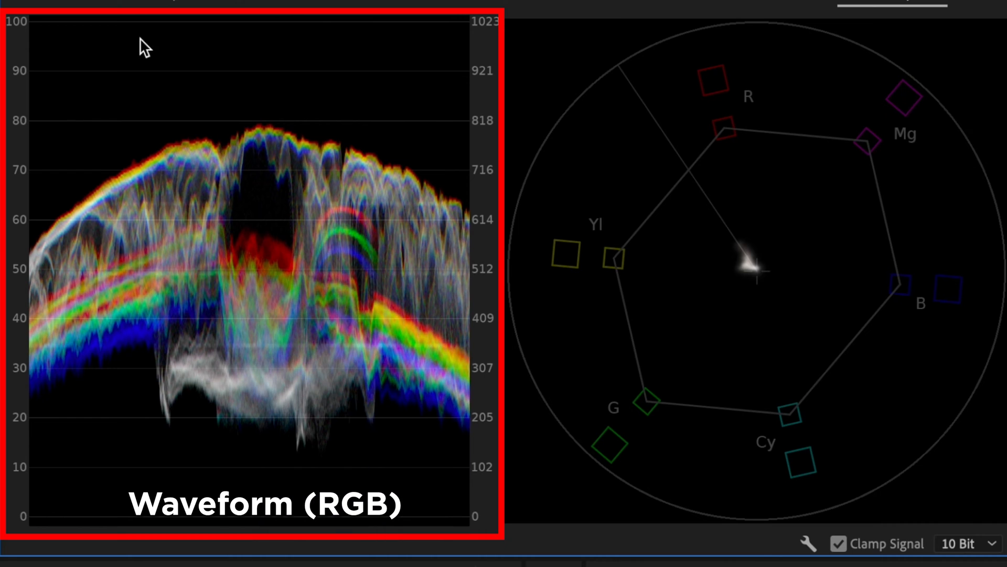
mouse_move(172, 303)
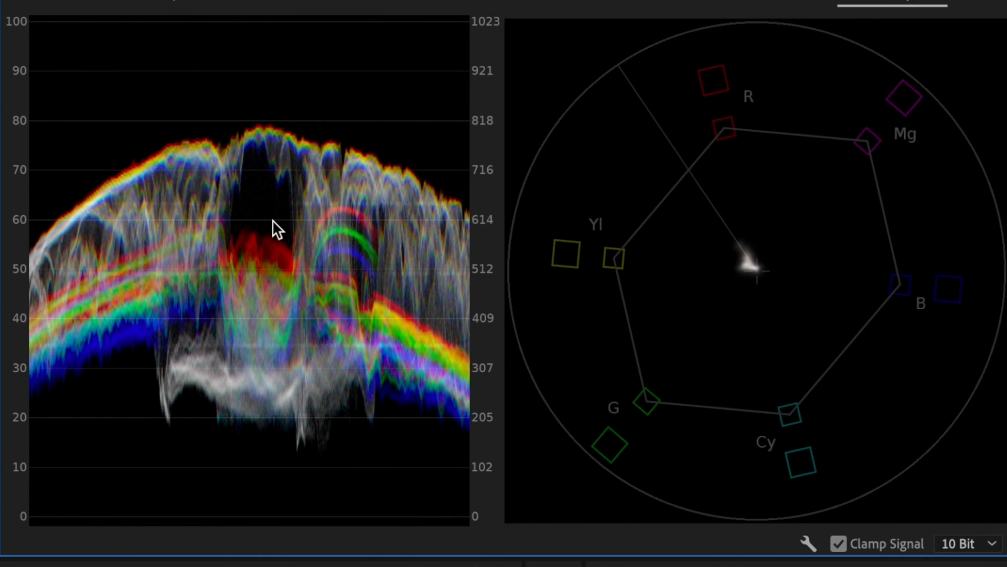
mouse_move(471, 210)
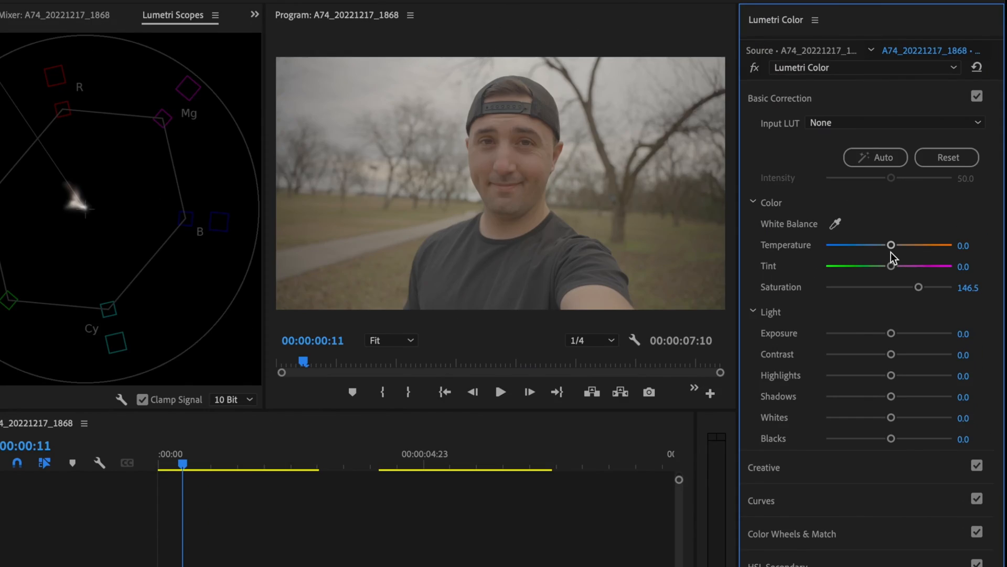
mouse_move(892, 252)
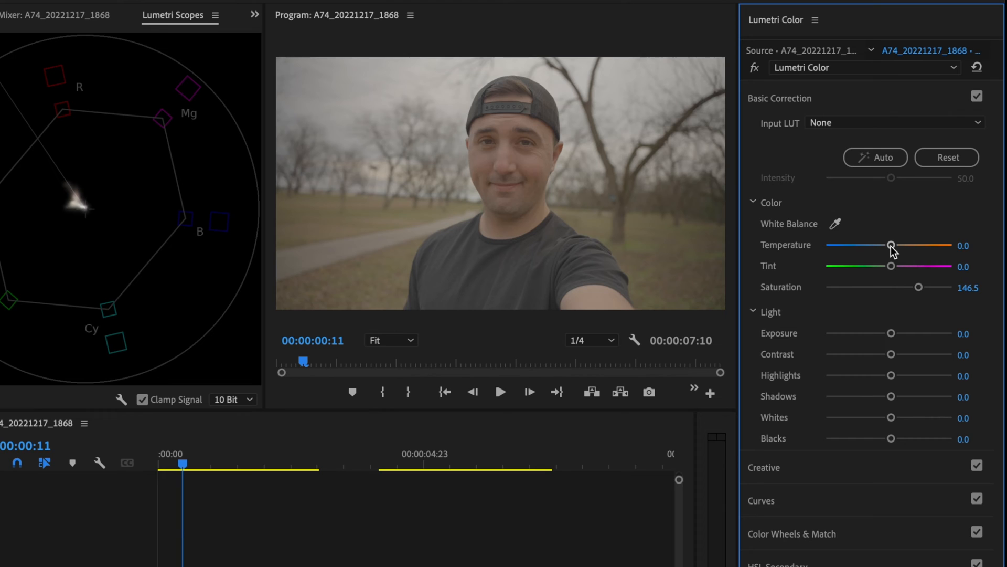
Set Basic Correction Temperature to -5.7 and Contrast to 100 on the first clip.
left_click_drag(892, 246, 887, 246)
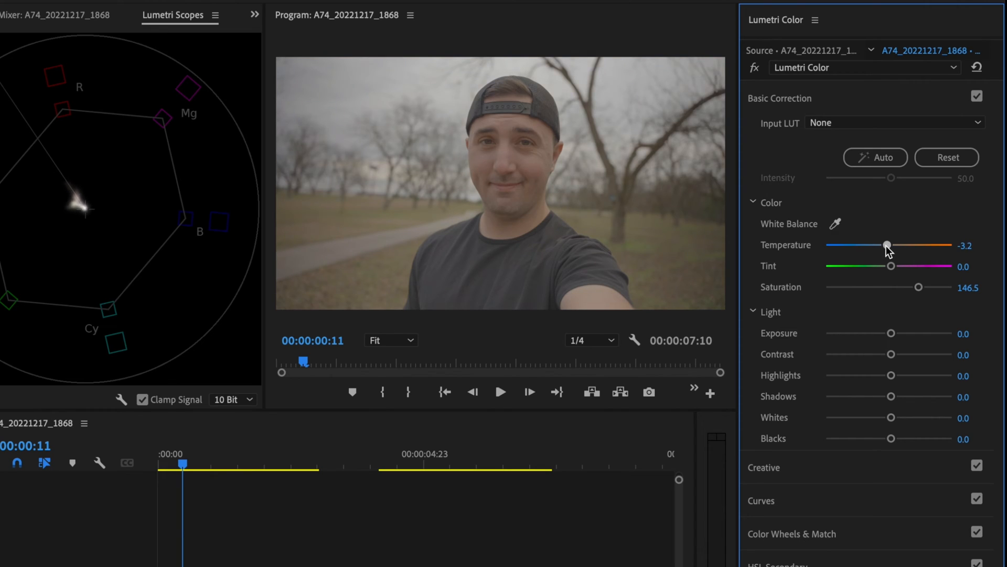
left_click_drag(888, 246, 884, 245)
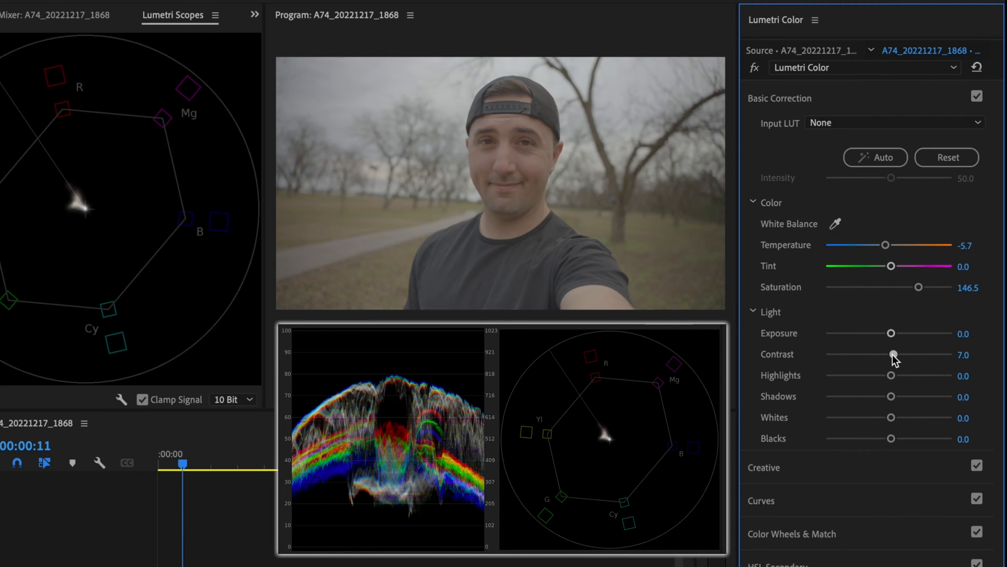
left_click_drag(891, 354, 954, 354)
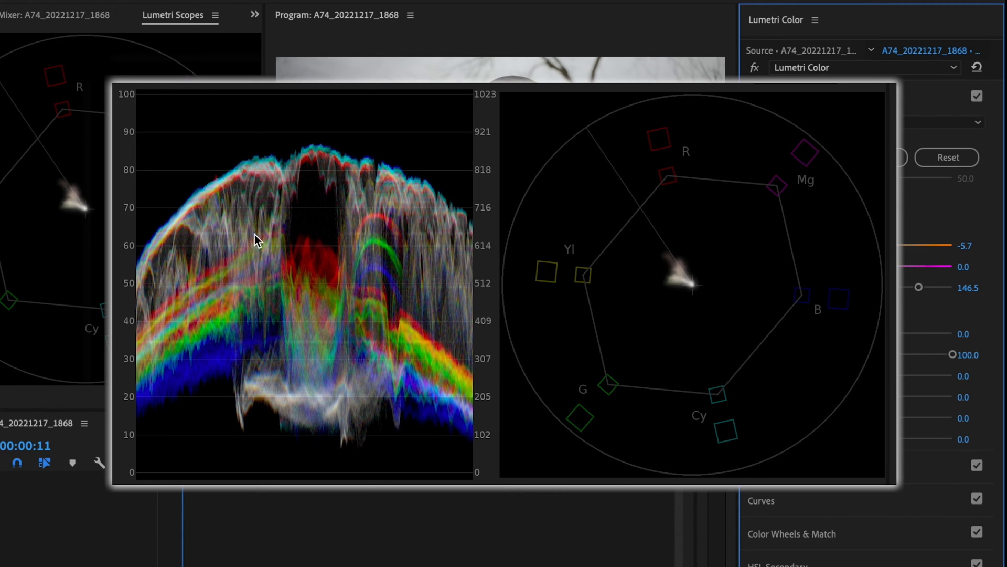
mouse_move(188, 106)
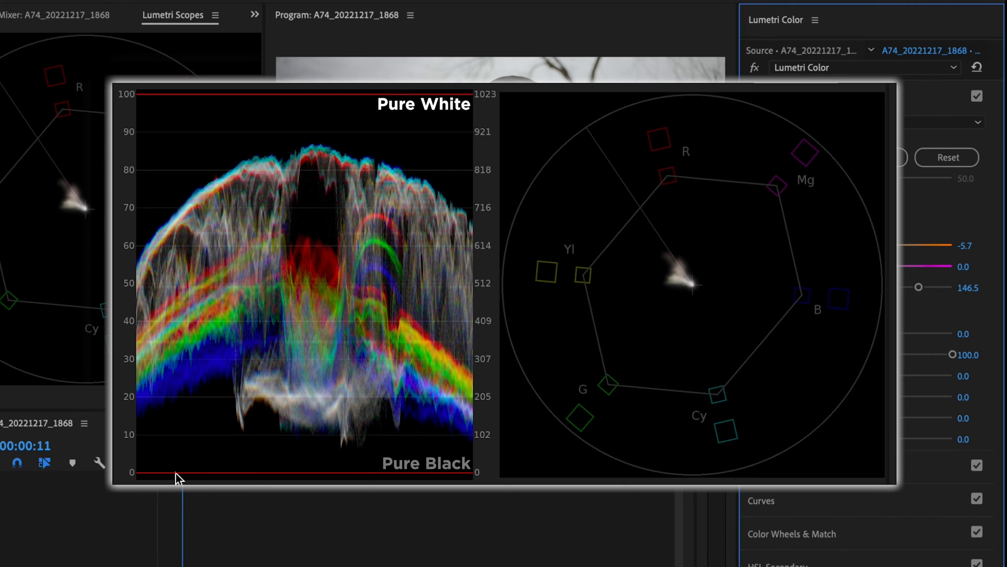
mouse_move(146, 107)
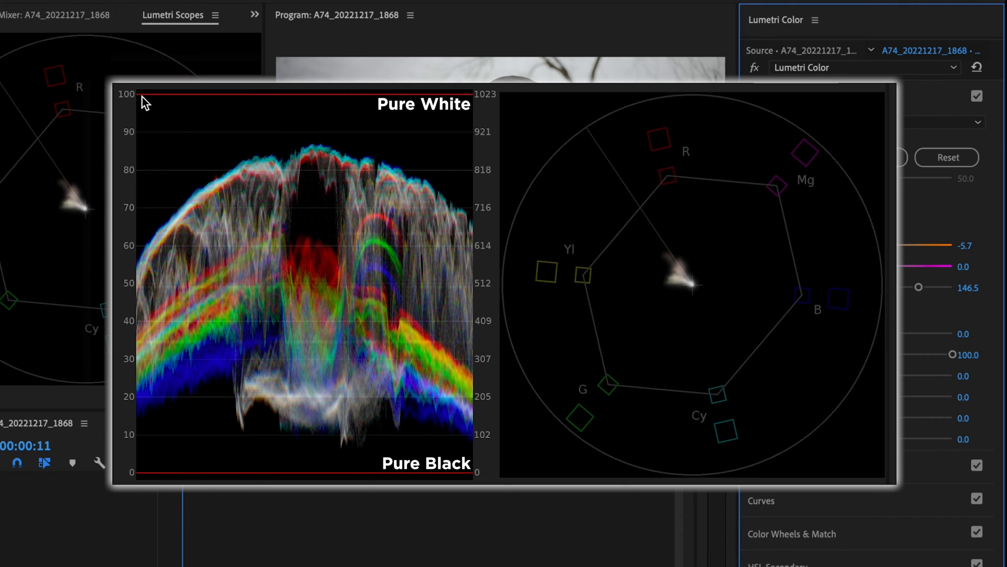
mouse_move(201, 479)
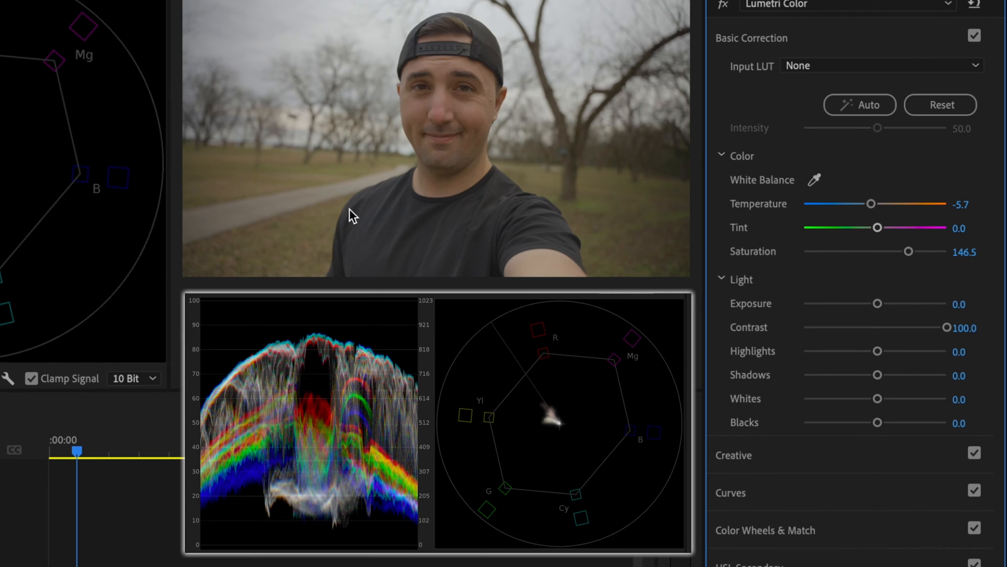
mouse_move(878, 423)
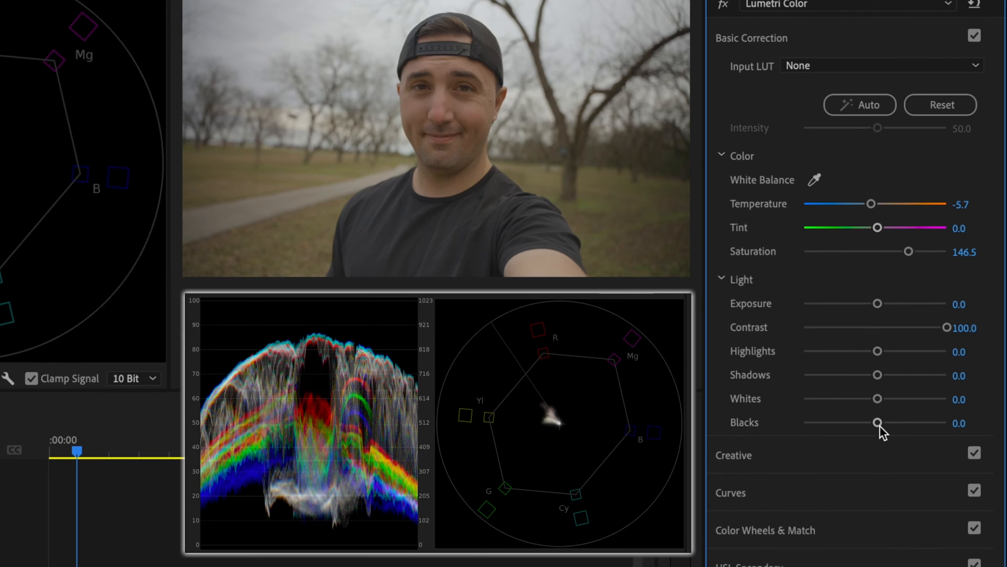
Lower the first clip's Blacks to about -36.3 in Basic Correction.
left_click_drag(877, 423, 837, 423)
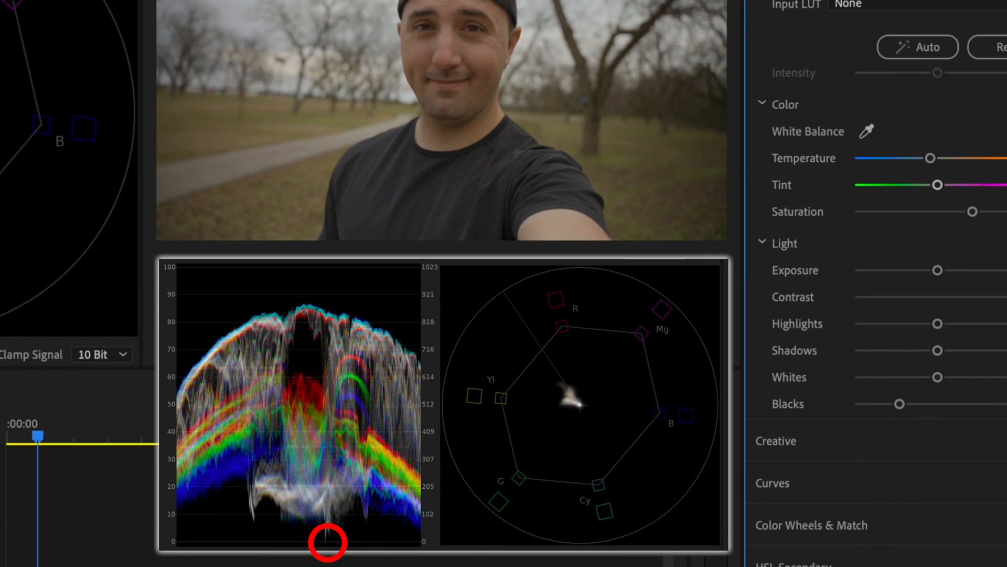
left_click_drag(900, 404, 831, 404)
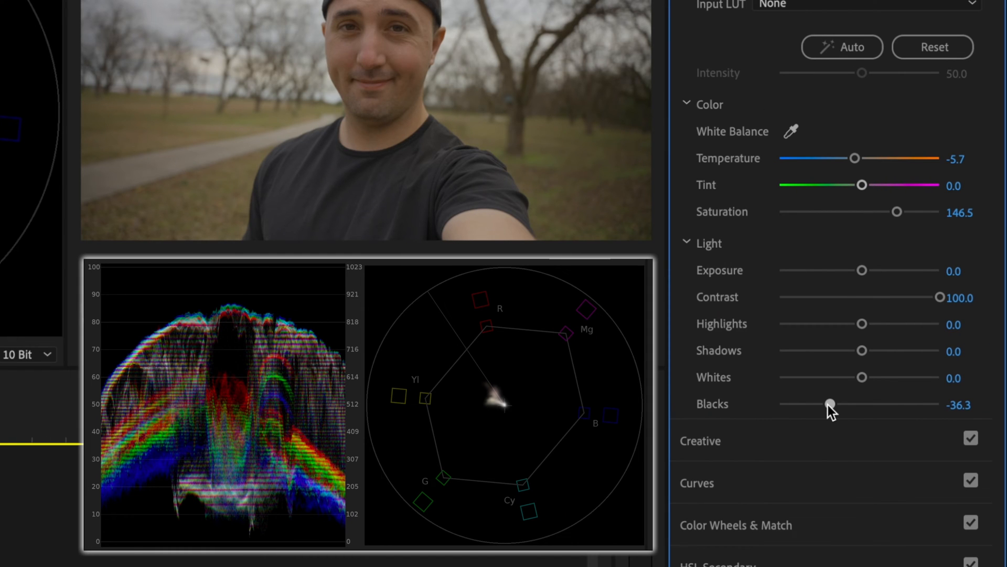
left_click_drag(831, 405, 825, 404)
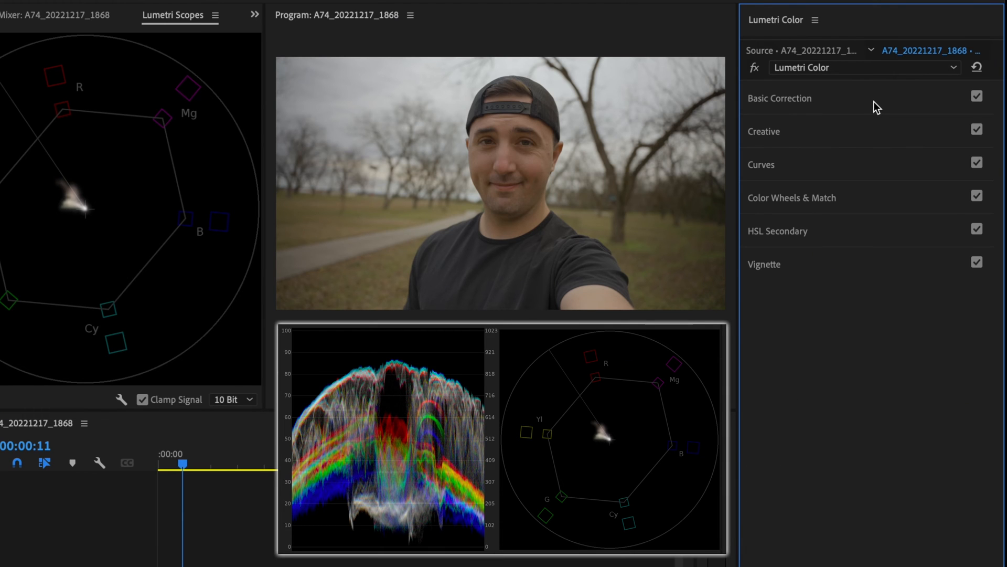
Shape an S-curve on the white RGB curve, pulling shadows down and nudging highlights up.
left_click(761, 165)
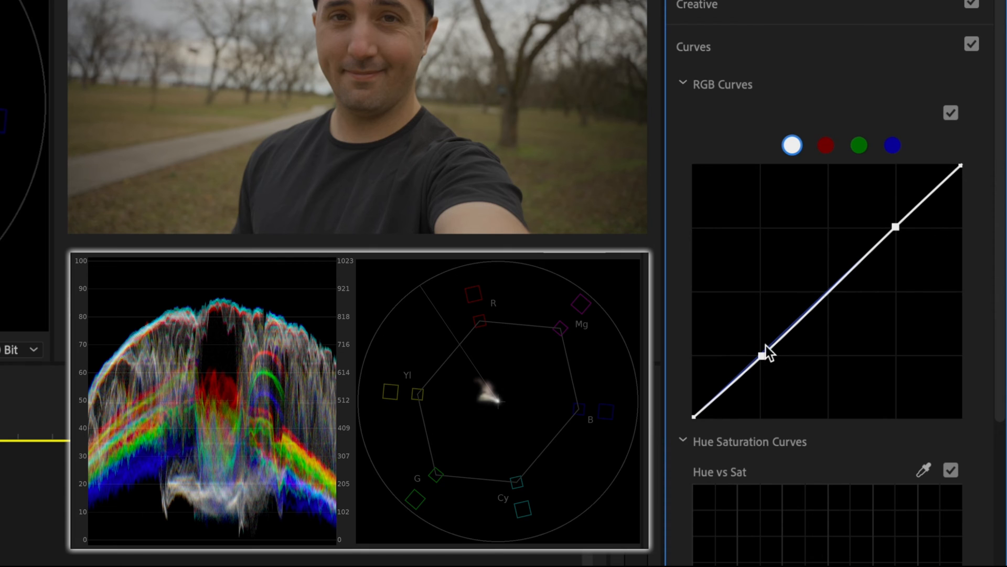
left_click_drag(769, 353, 769, 360)
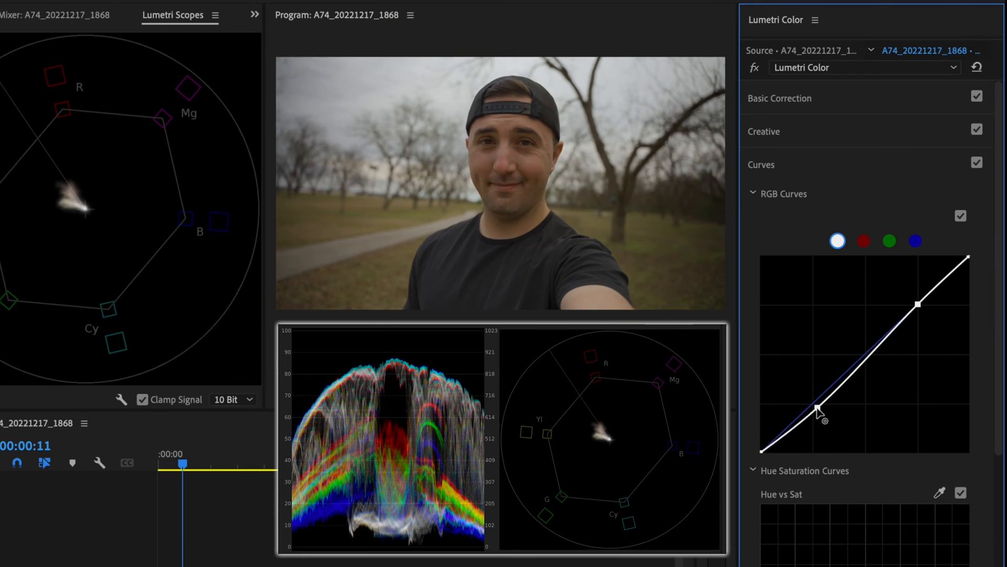
left_click_drag(818, 411, 821, 416)
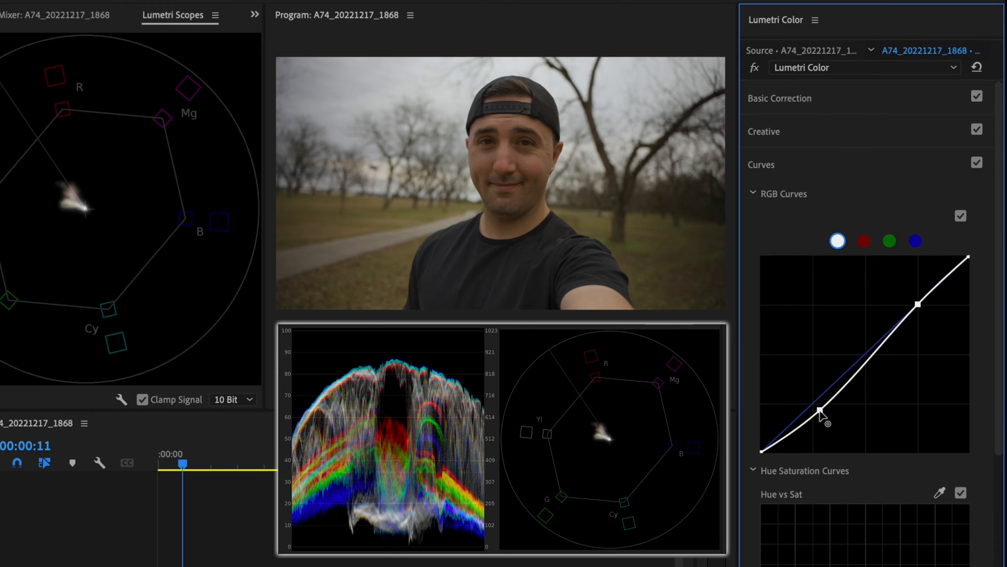
left_click_drag(808, 406, 824, 414)
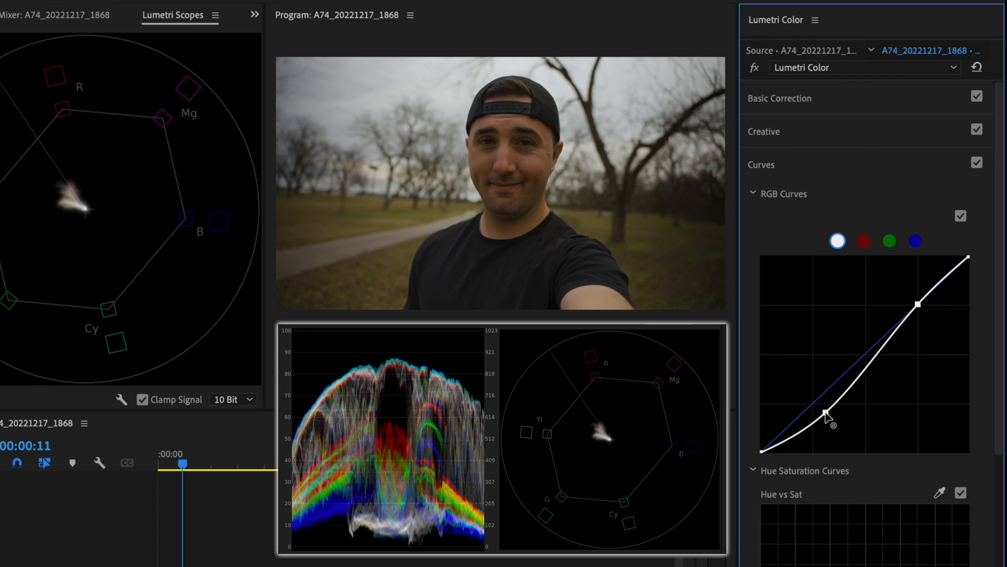
left_click_drag(827, 412, 841, 412)
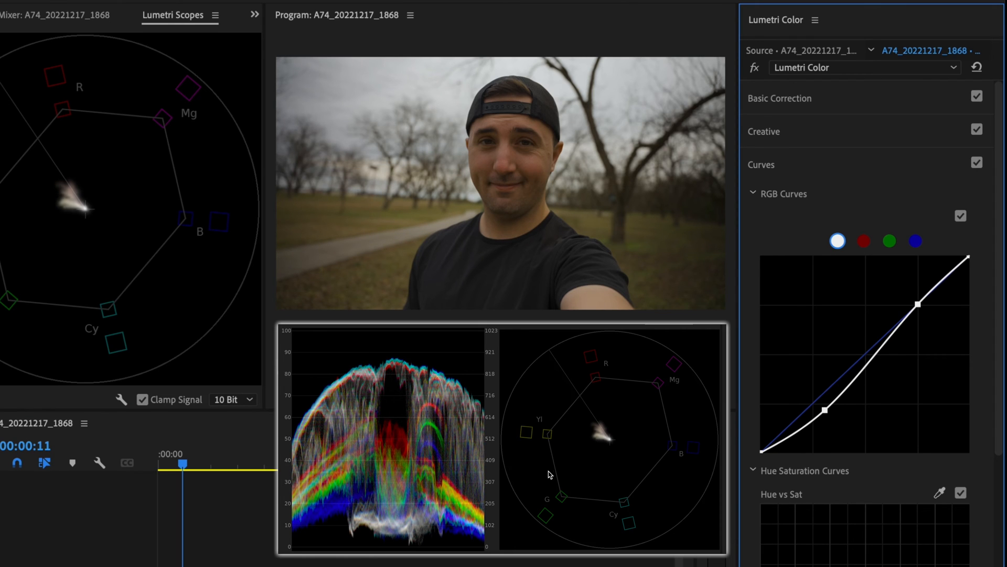
mouse_move(494, 148)
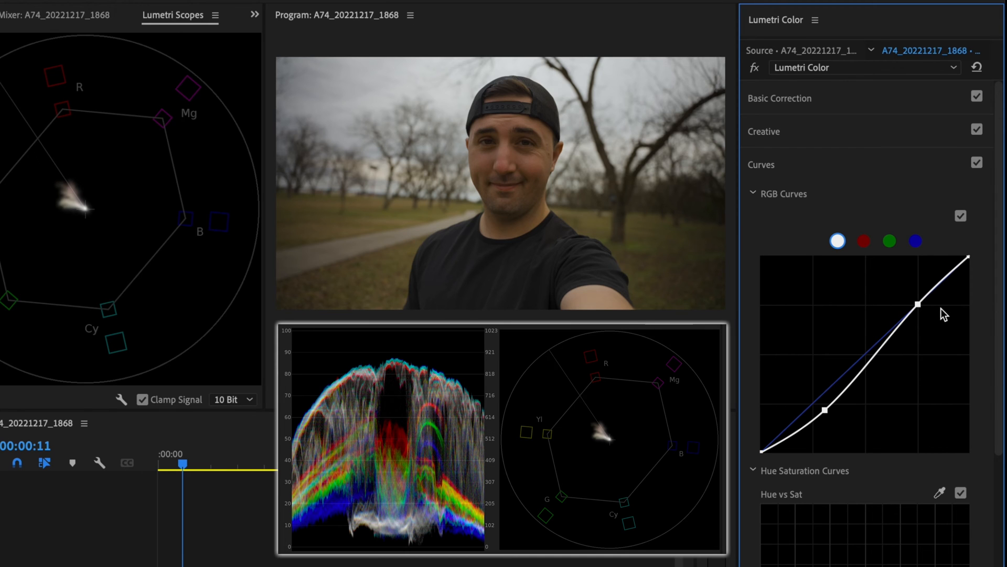
left_click_drag(915, 303, 915, 305)
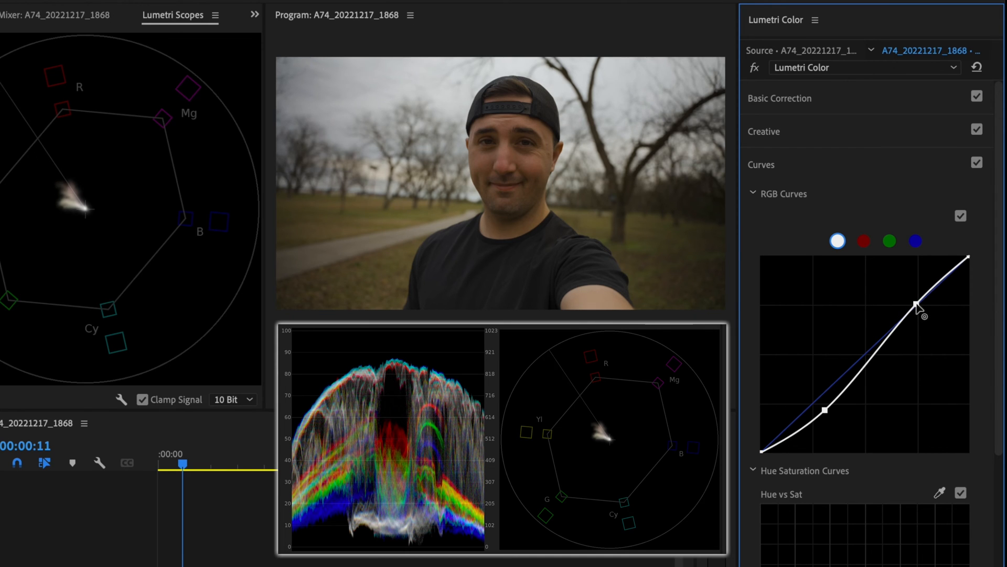
left_click_drag(915, 304, 915, 302)
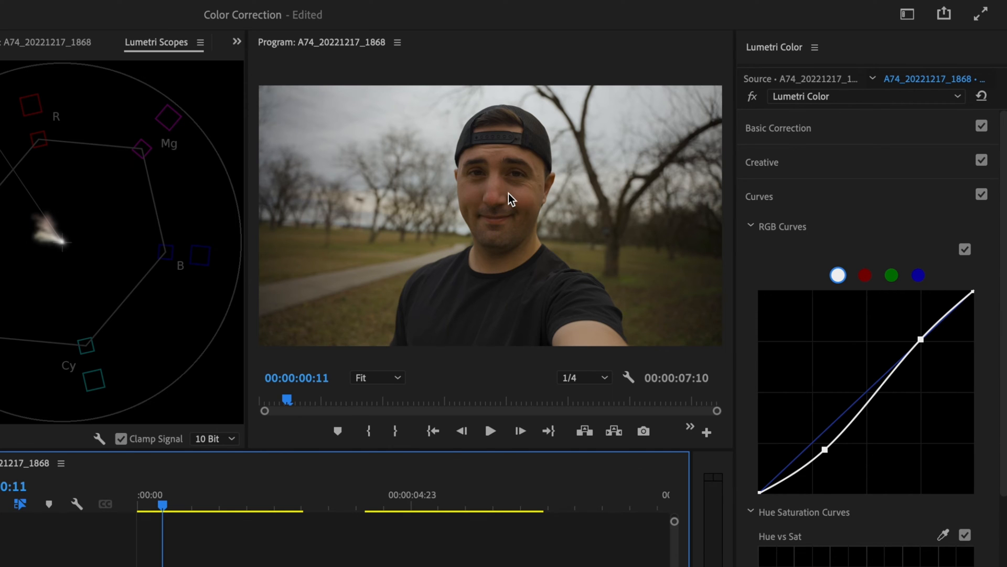
Switch to Effect Controls and fit the circular mask over the subject's face.
left_click(238, 41)
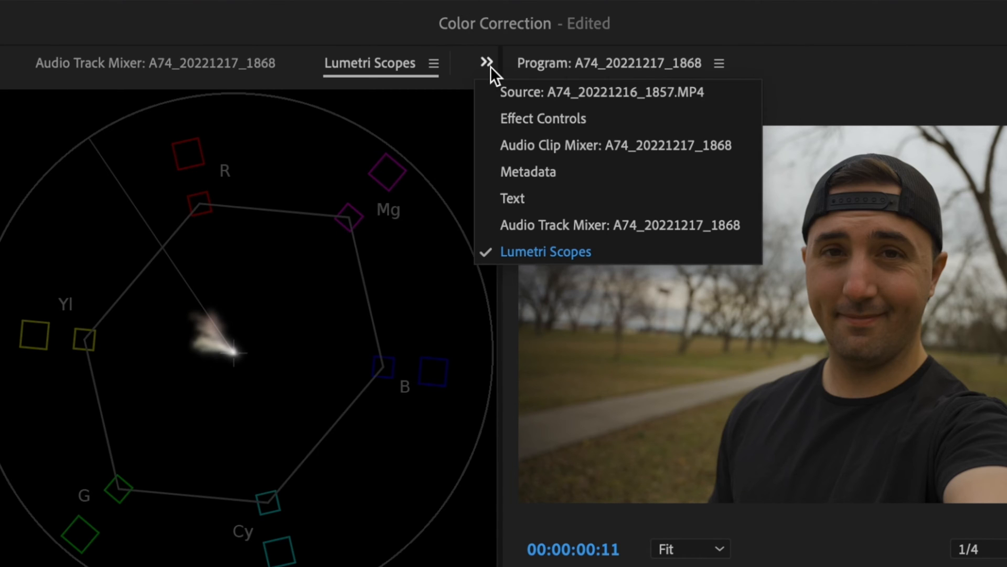
left_click(543, 118)
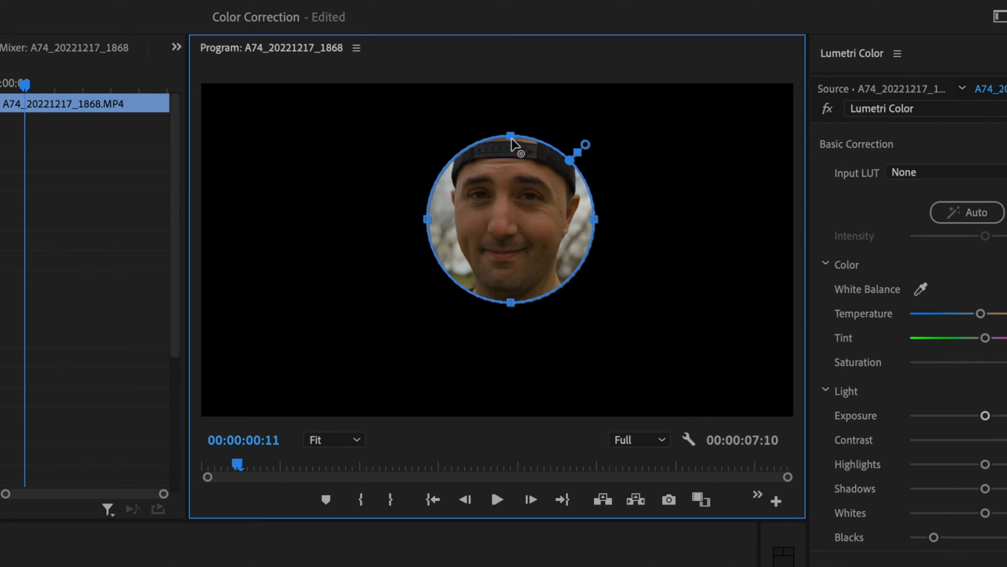
left_click_drag(510, 131, 510, 204)
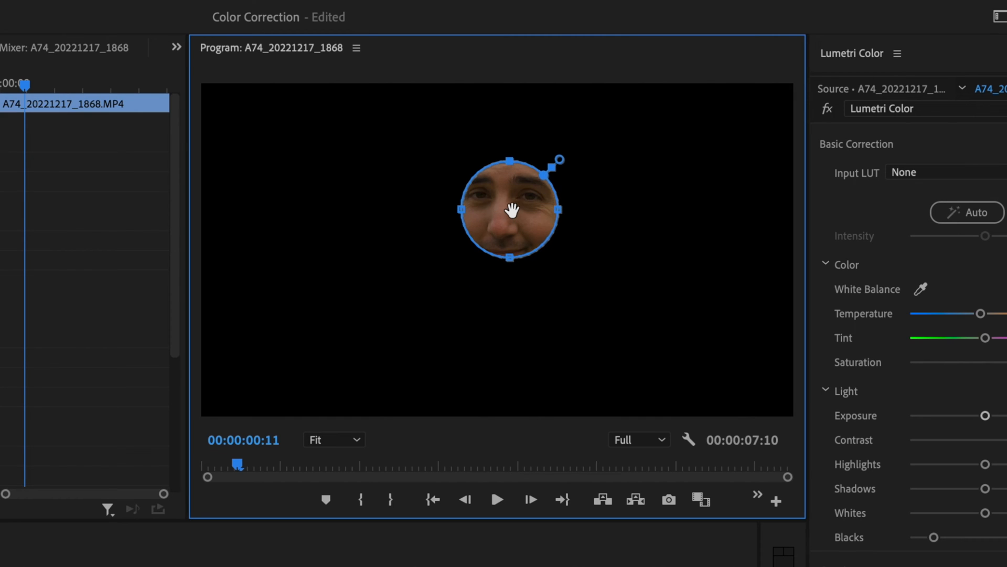
left_click_drag(510, 208, 506, 213)
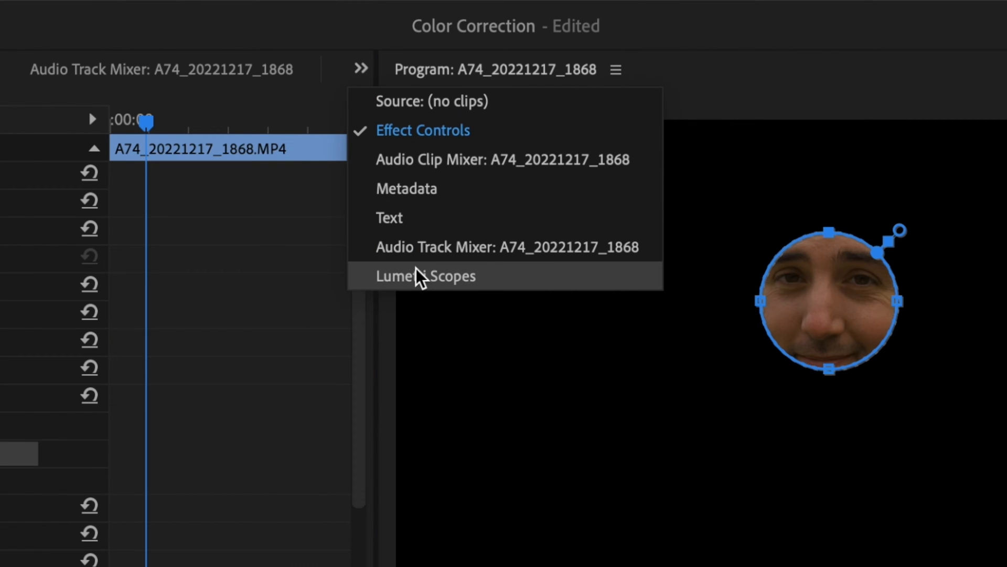
Show Lumetri Scopes for the outdoor clip and raise its Highlights to about 24.8.
left_click(426, 276)
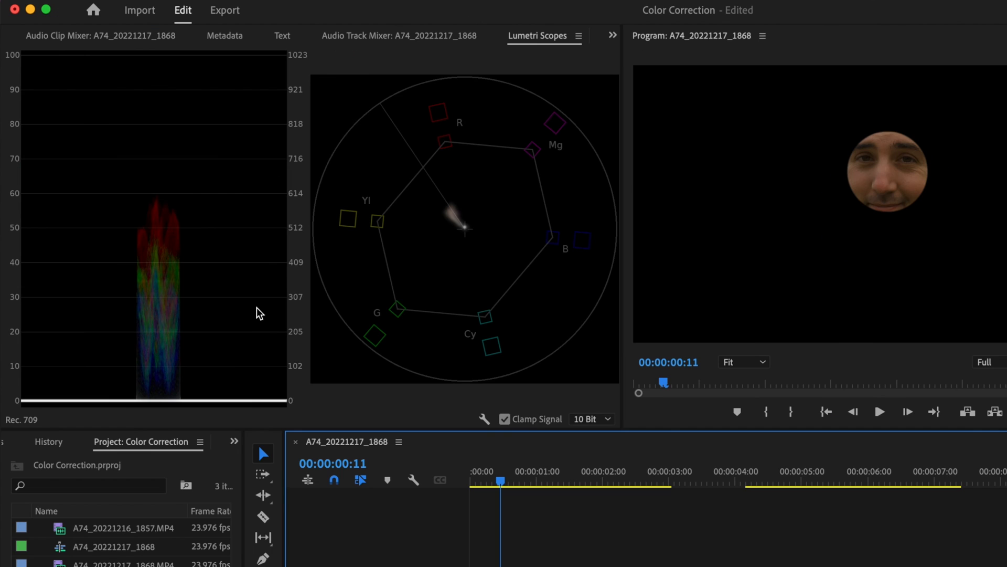
mouse_move(105, 273)
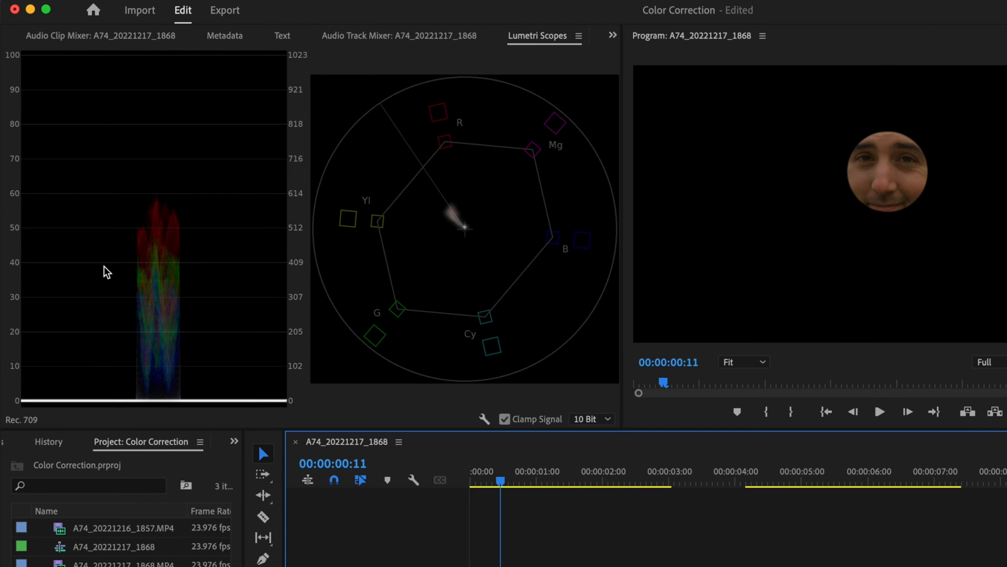
mouse_move(44, 283)
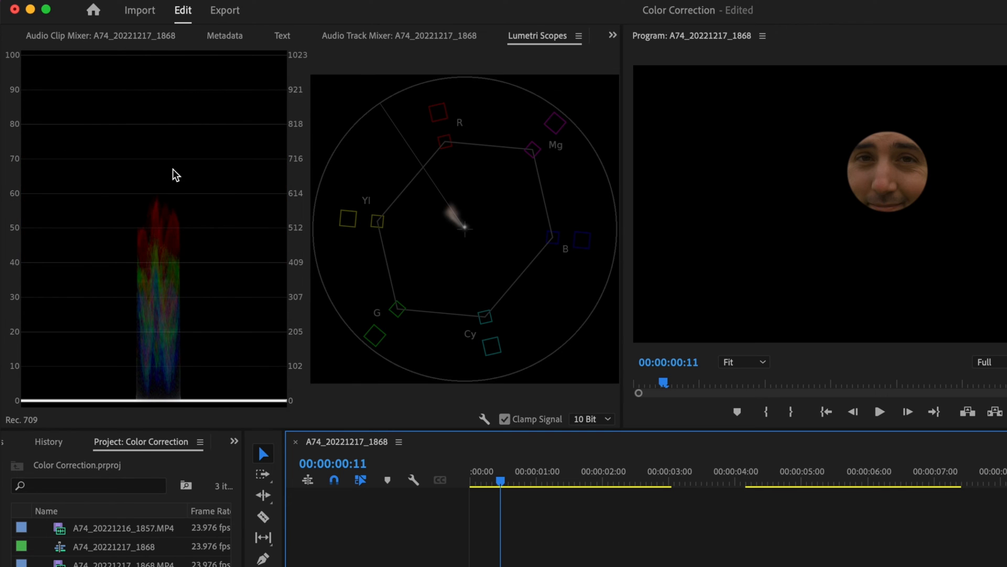
mouse_move(152, 167)
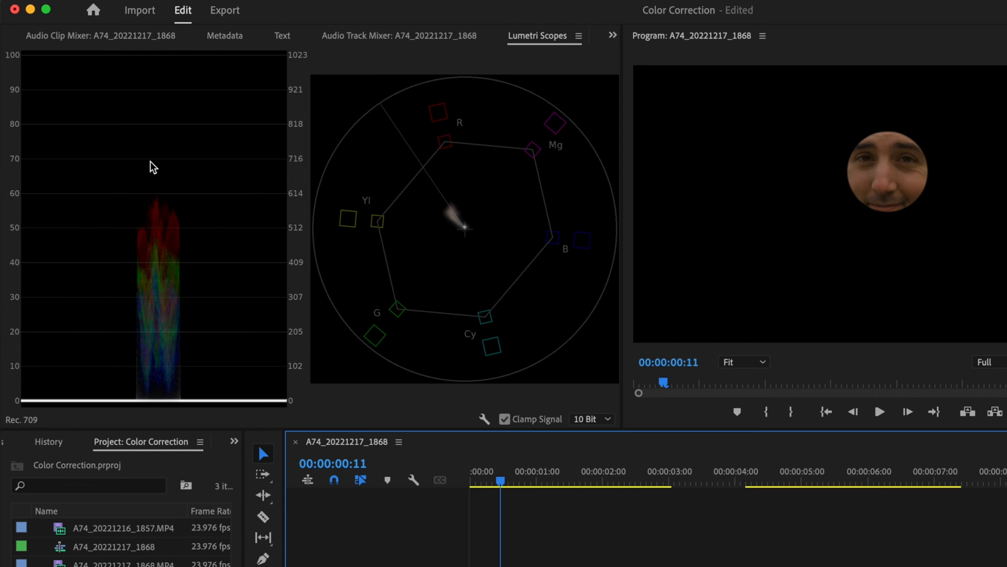
mouse_move(120, 210)
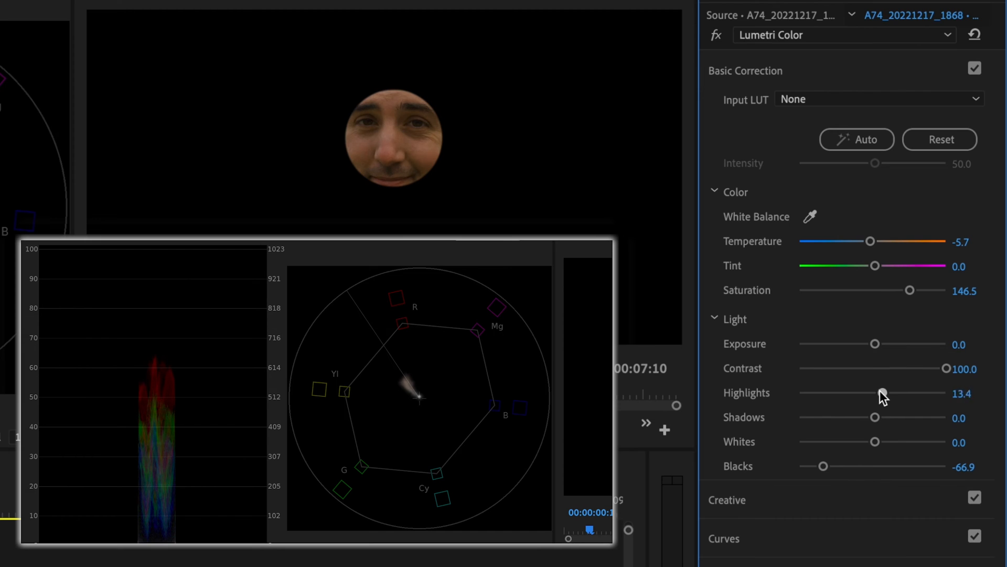
left_click_drag(881, 393, 893, 392)
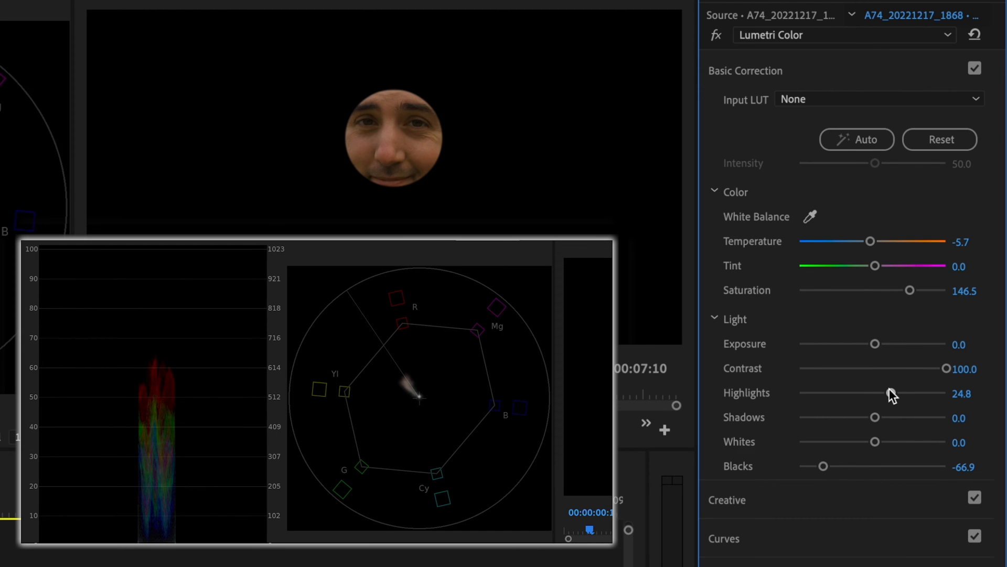
left_click_drag(890, 393, 897, 393)
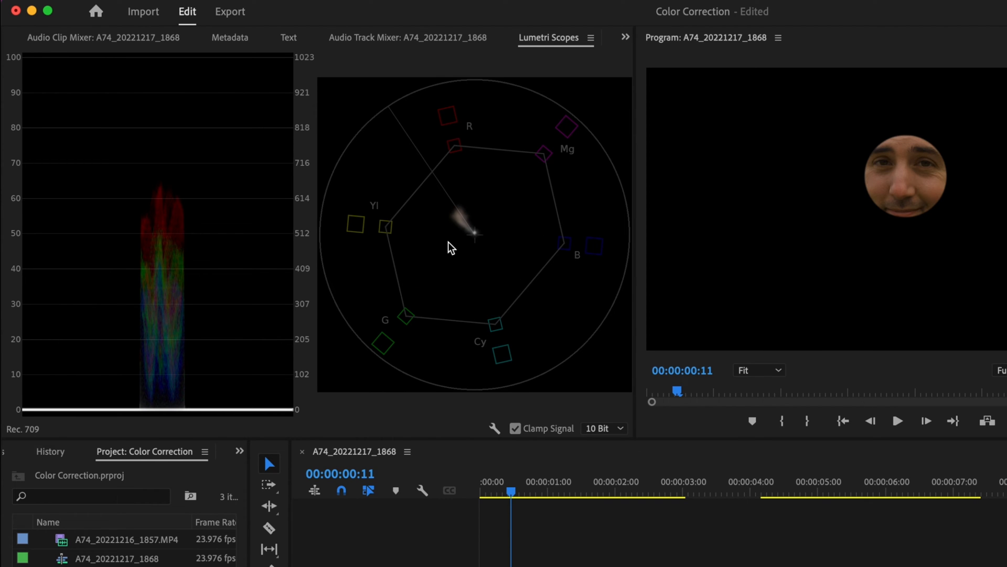
mouse_move(463, 202)
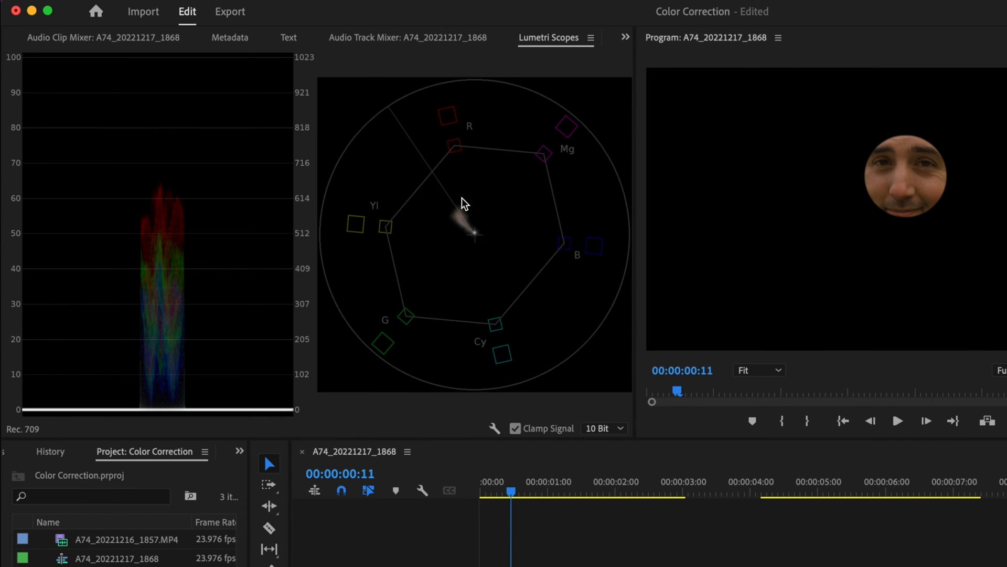
mouse_move(447, 189)
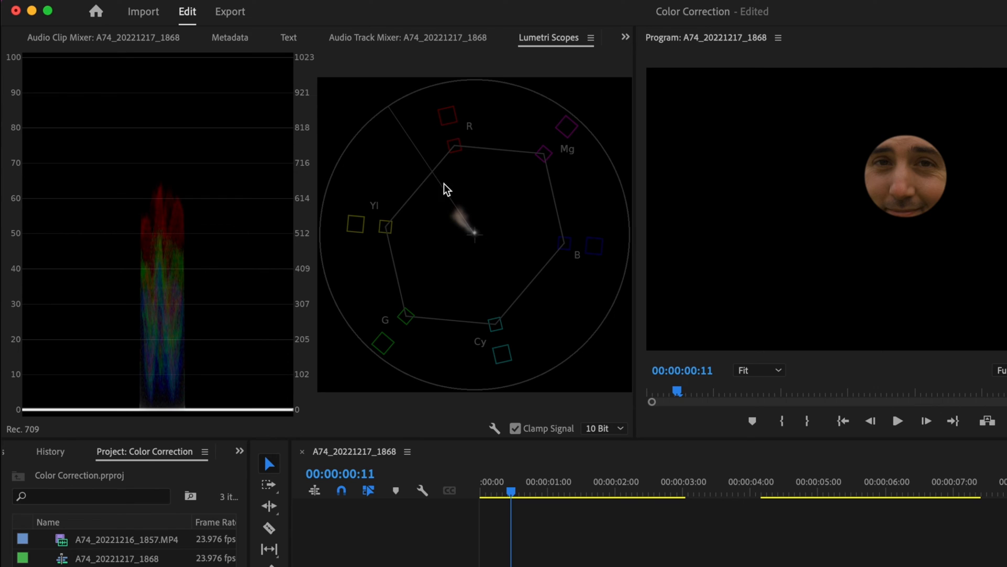
mouse_move(469, 237)
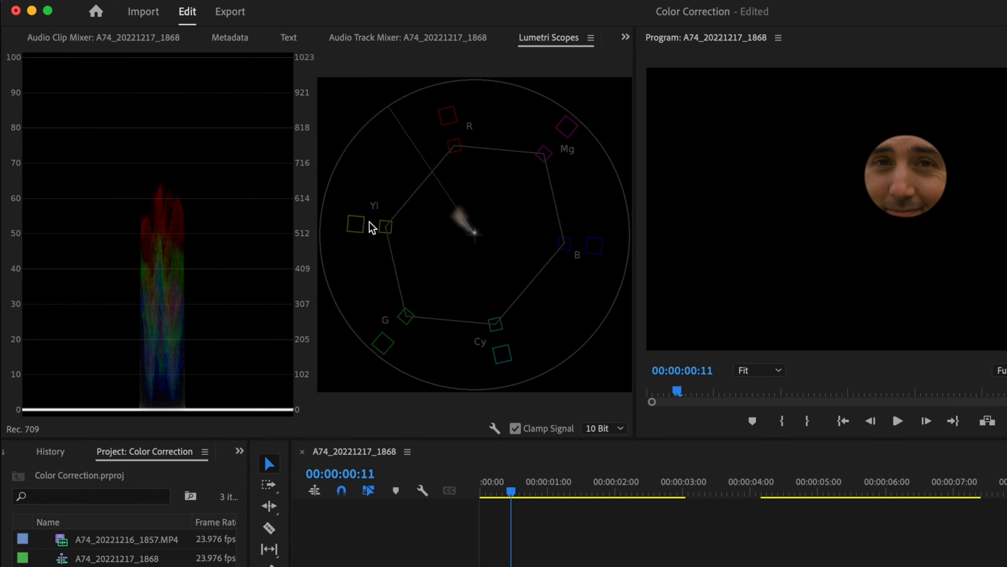
mouse_move(544, 199)
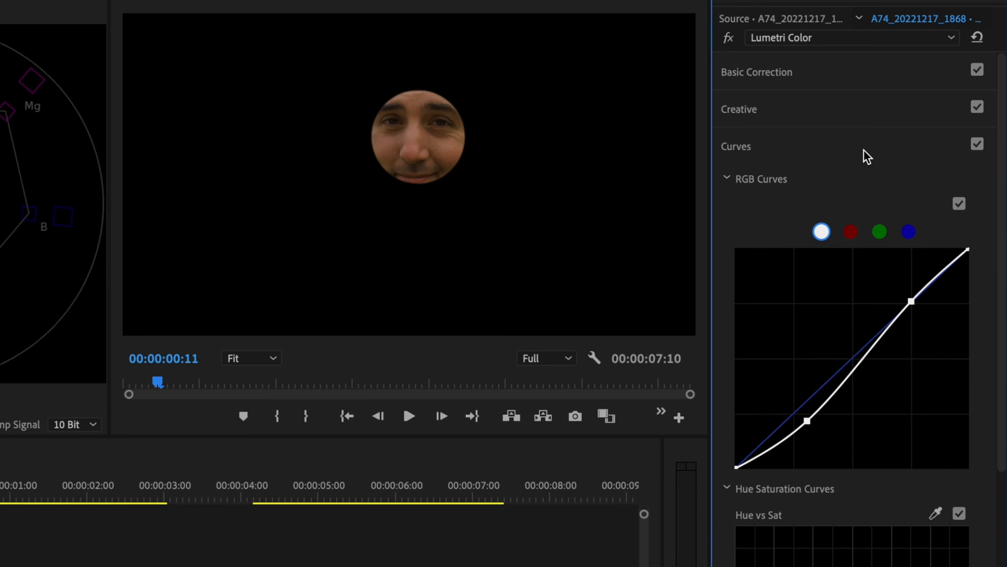
Sample the face's skin tone with the Hue vs Hue eyedropper to add curve points.
scroll("down", 3)
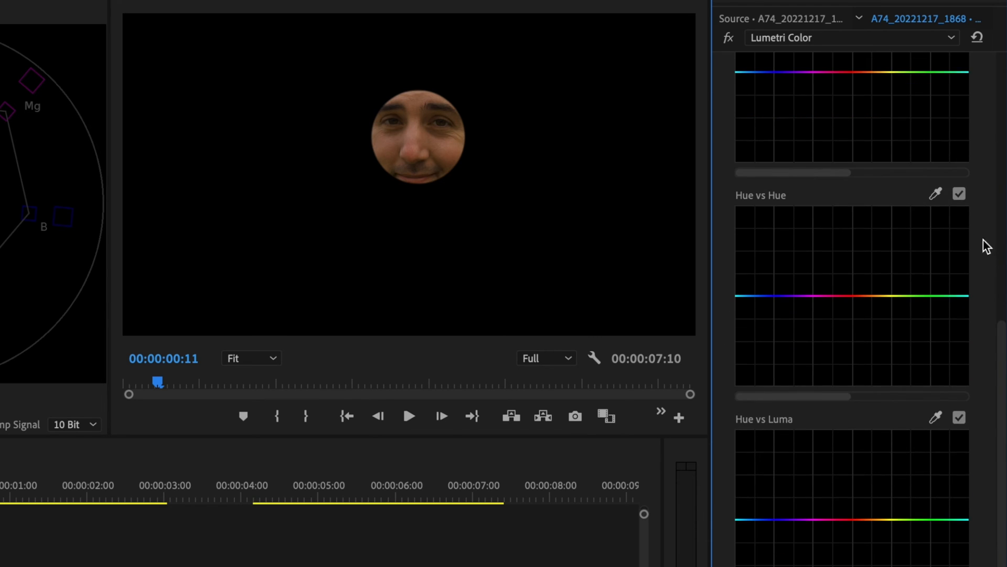
mouse_move(935, 194)
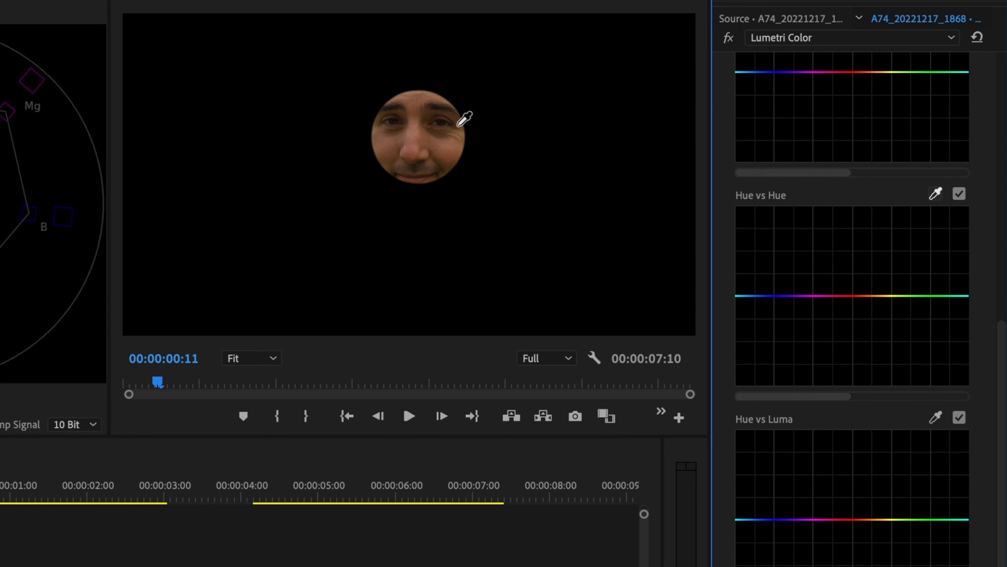
mouse_move(447, 150)
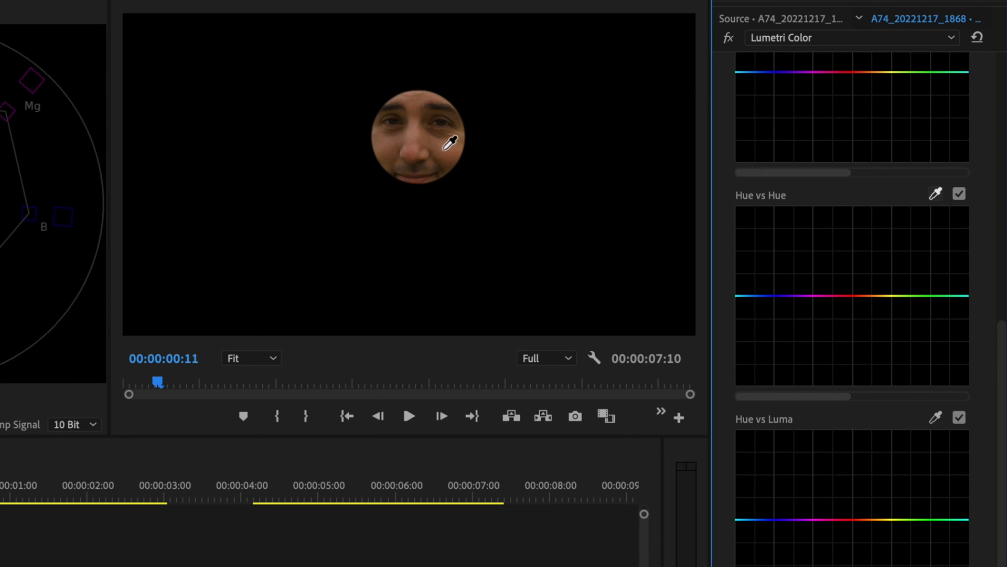
left_click(450, 143)
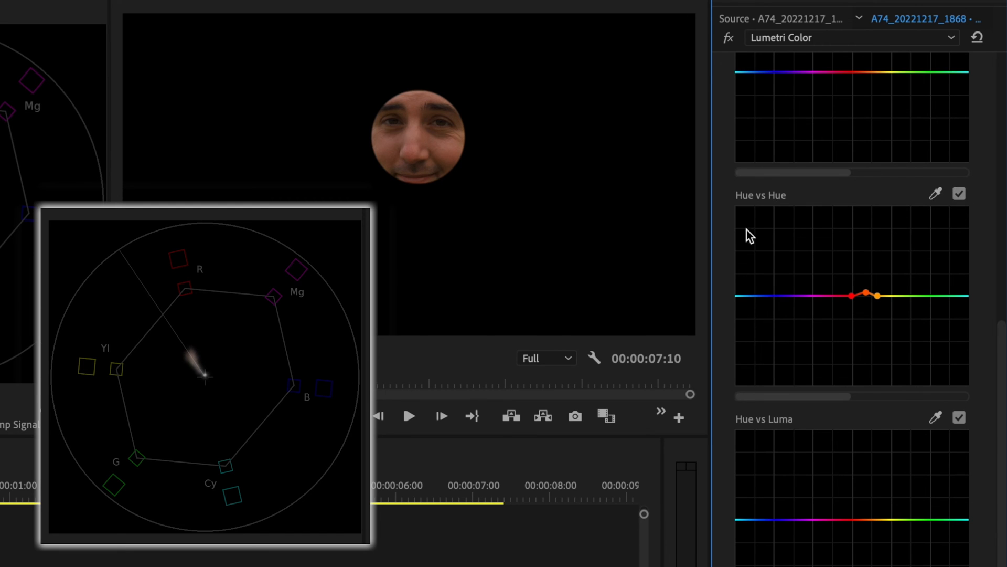
left_click(365, 48)
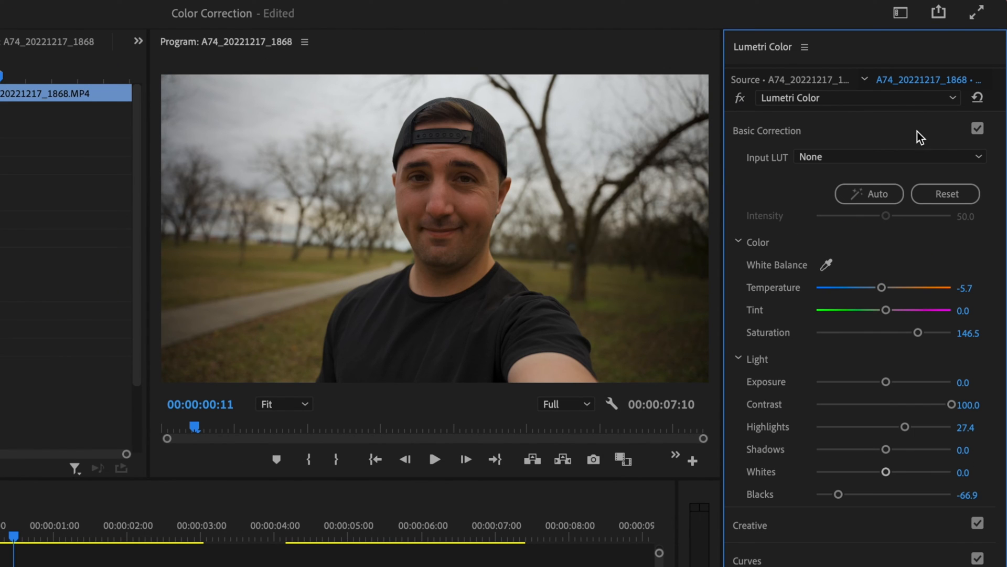
Settle the outdoor clip's Temperature at roughly -9.6.
left_click_drag(884, 287, 881, 288)
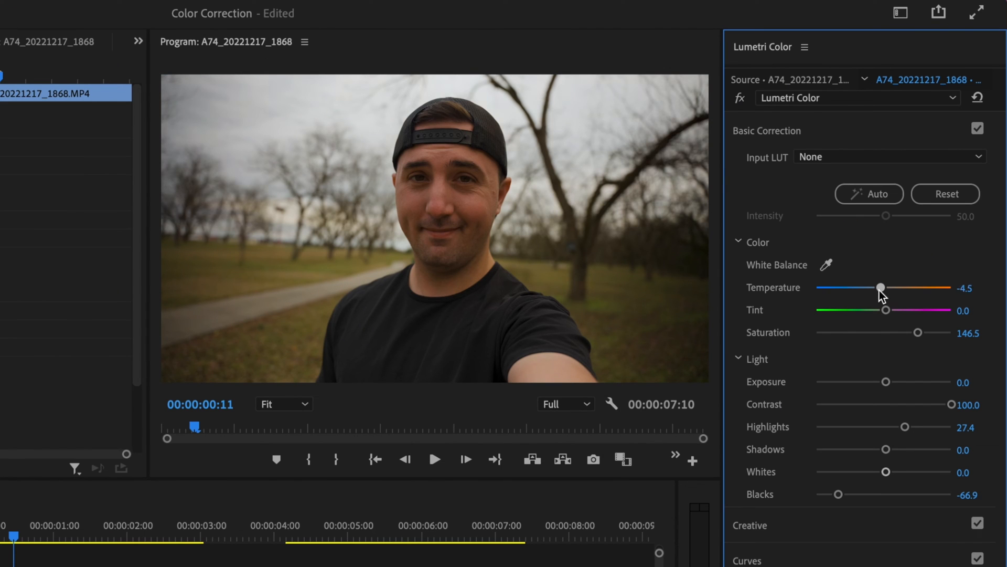
left_click_drag(882, 287, 878, 287)
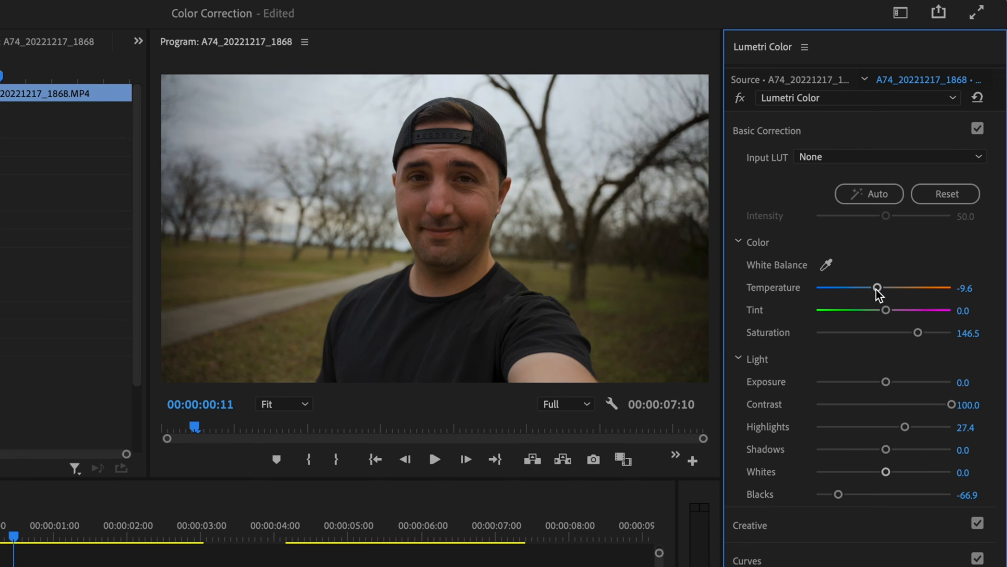
left_click_drag(880, 287, 878, 287)
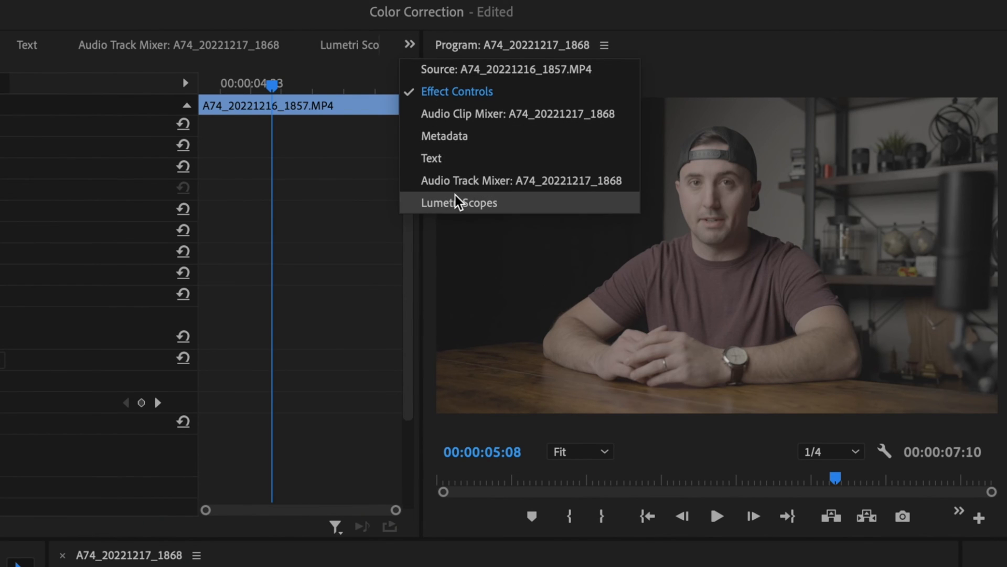
With scopes shown, set the office clip to Saturation 141.4, Contrast 100, Temperature -0.6.
left_click(459, 203)
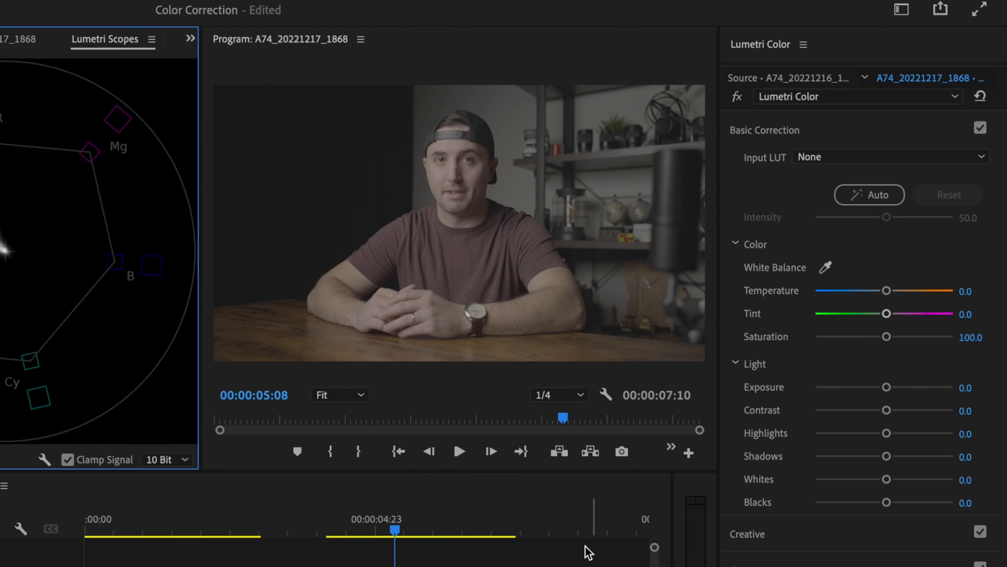
left_click_drag(887, 337, 905, 337)
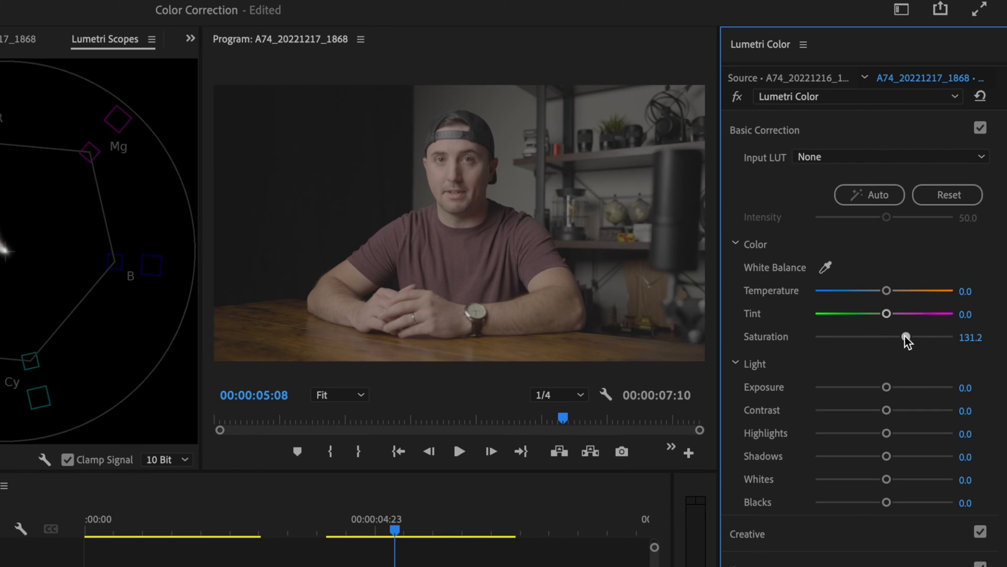
left_click_drag(905, 337, 913, 337)
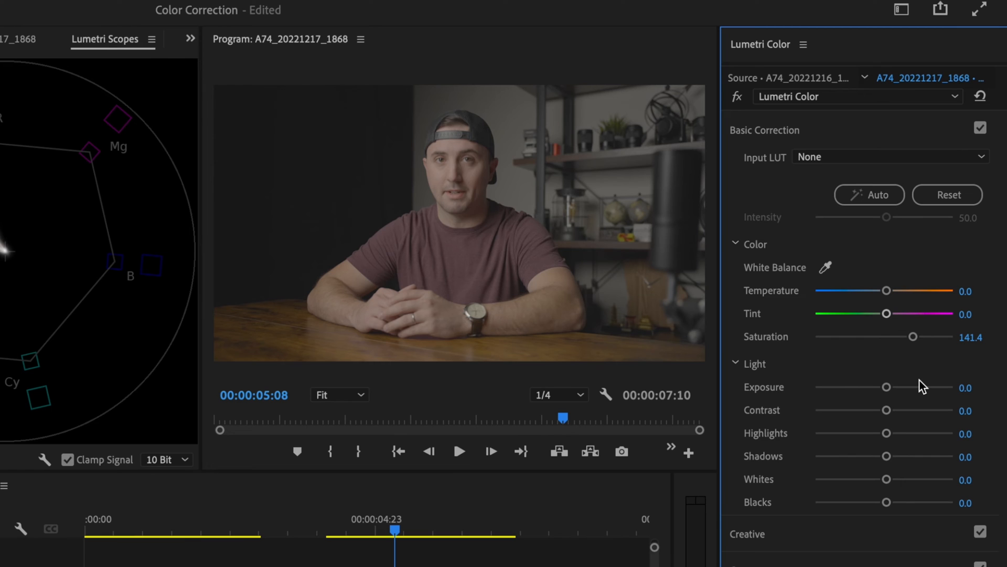
mouse_move(899, 429)
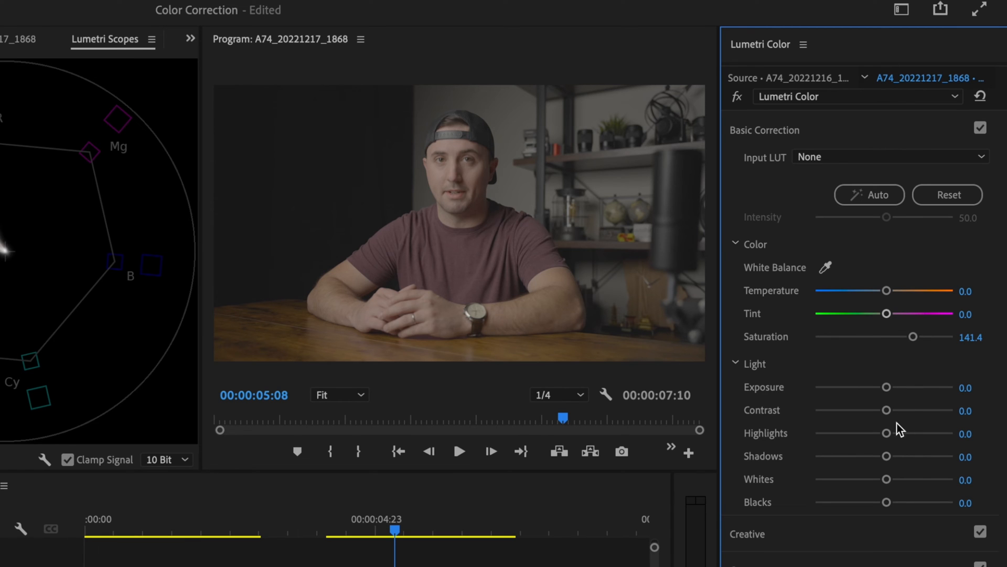
left_click_drag(887, 409, 924, 409)
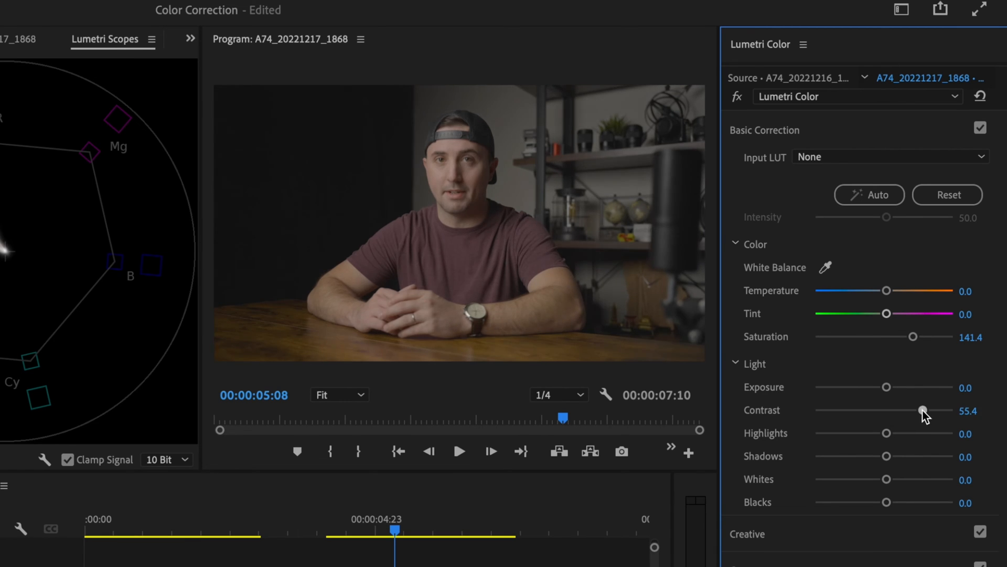
left_click_drag(921, 410, 948, 410)
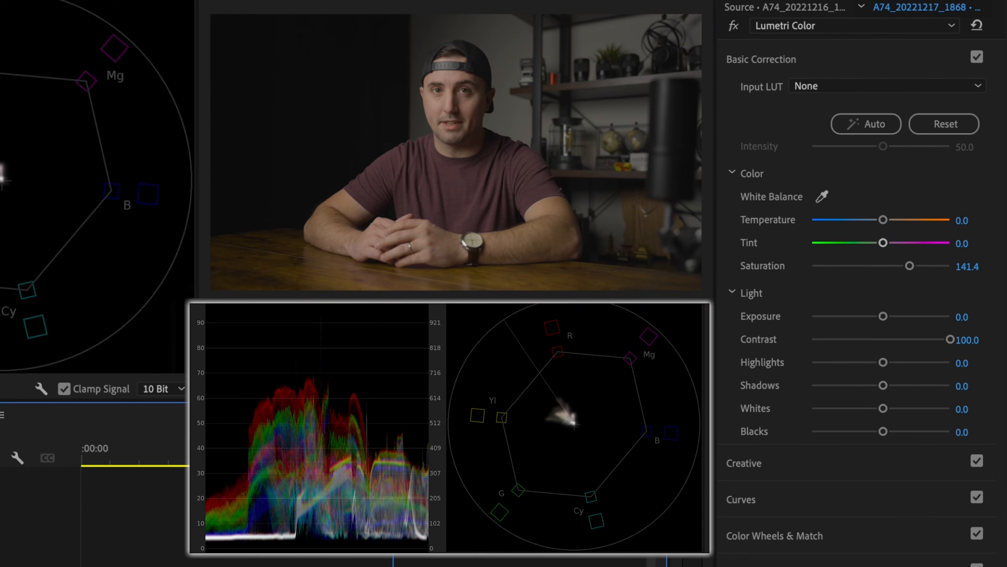
left_click_drag(884, 220, 881, 220)
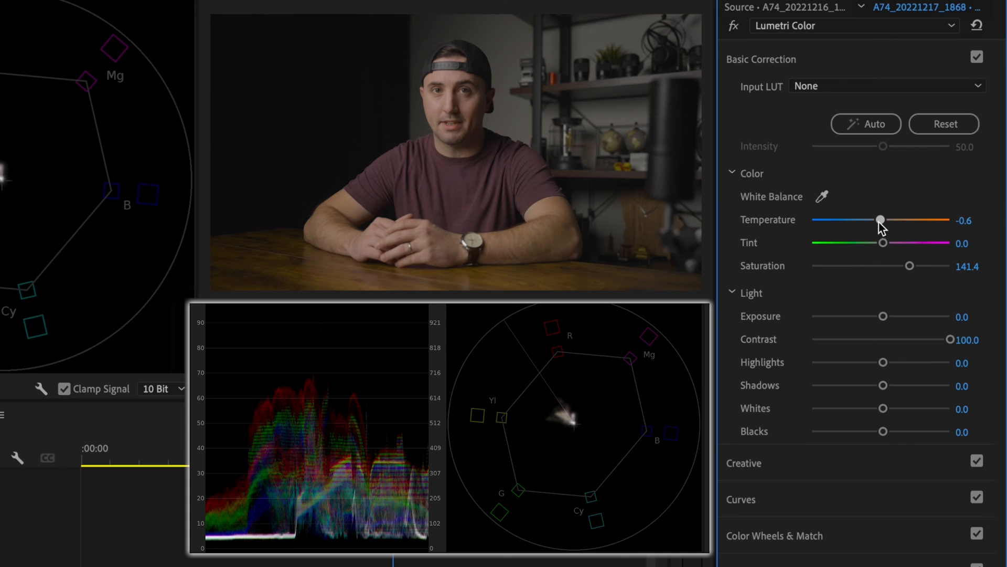
left_click_drag(882, 220, 879, 220)
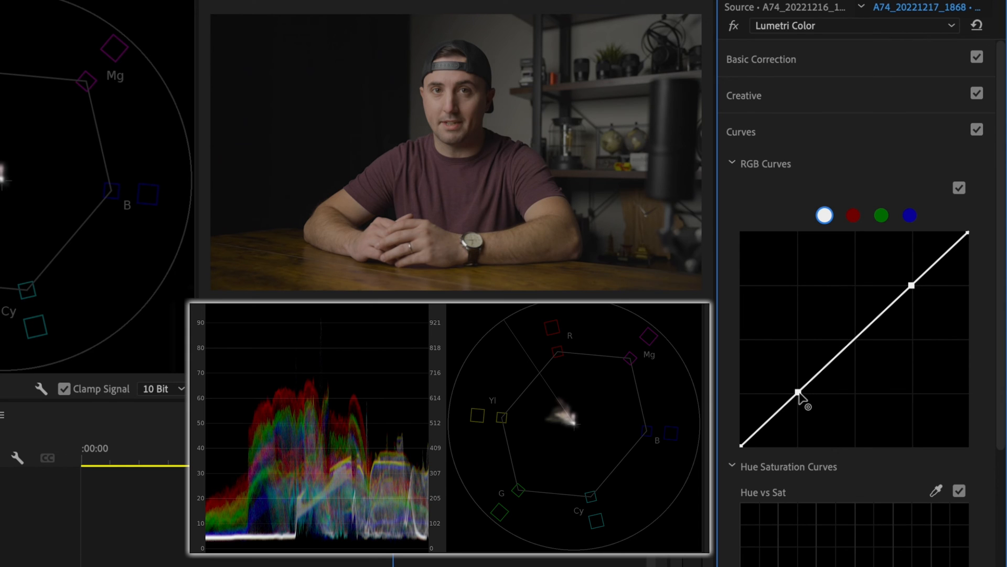
Drag the lower point of the white RGB curve to reshape the office clip's shadows.
left_click_drag(800, 393, 802, 397)
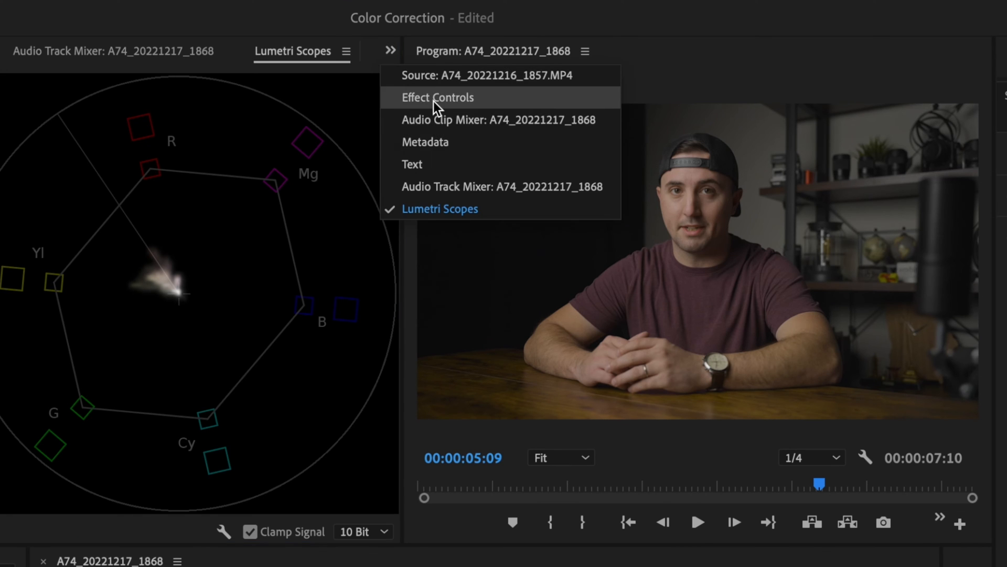
Add a Lumetri Color ellipse mask sized and placed over the man's face, then view Lumetri Scopes.
left_click(438, 97)
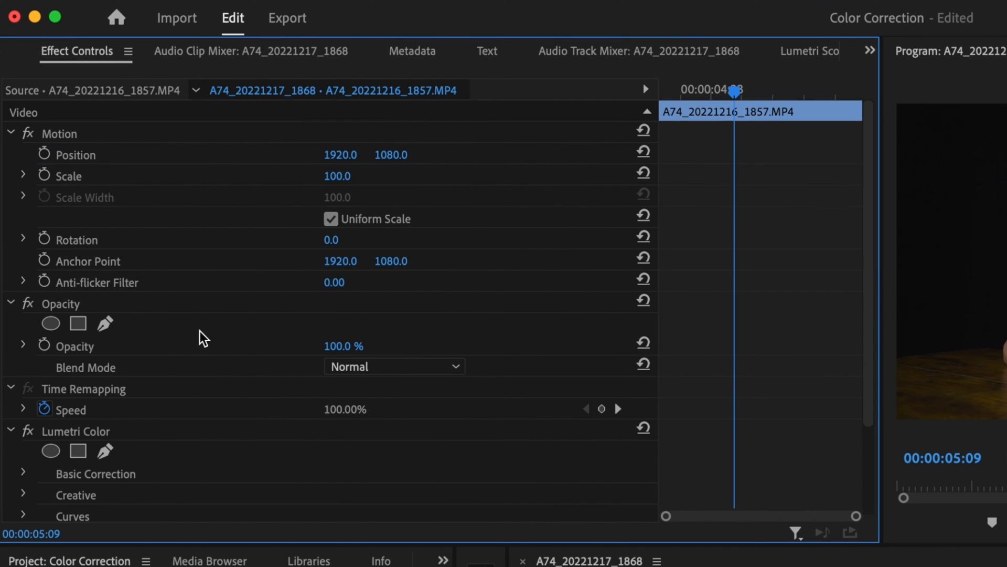
left_click(50, 323)
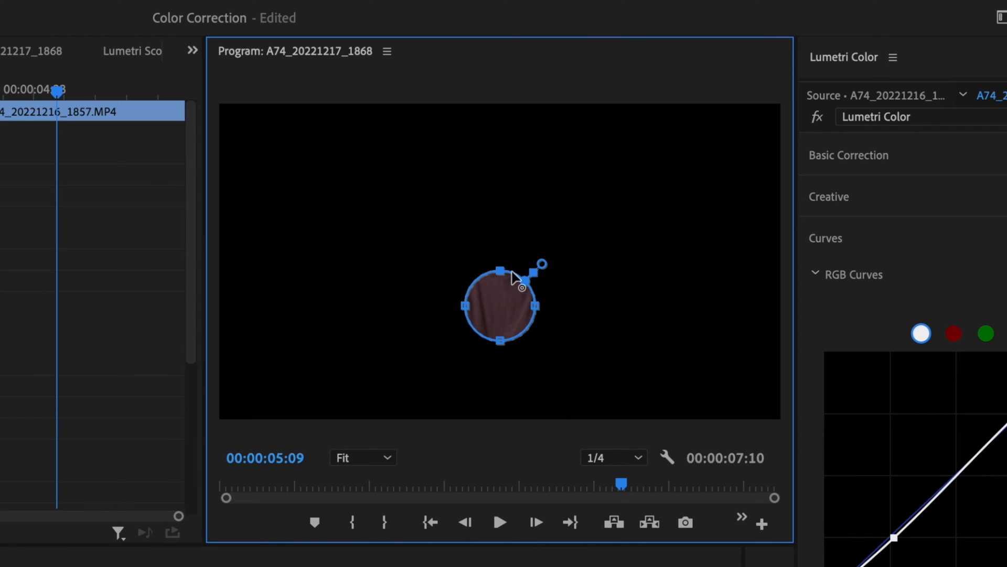
left_click_drag(500, 305, 500, 215)
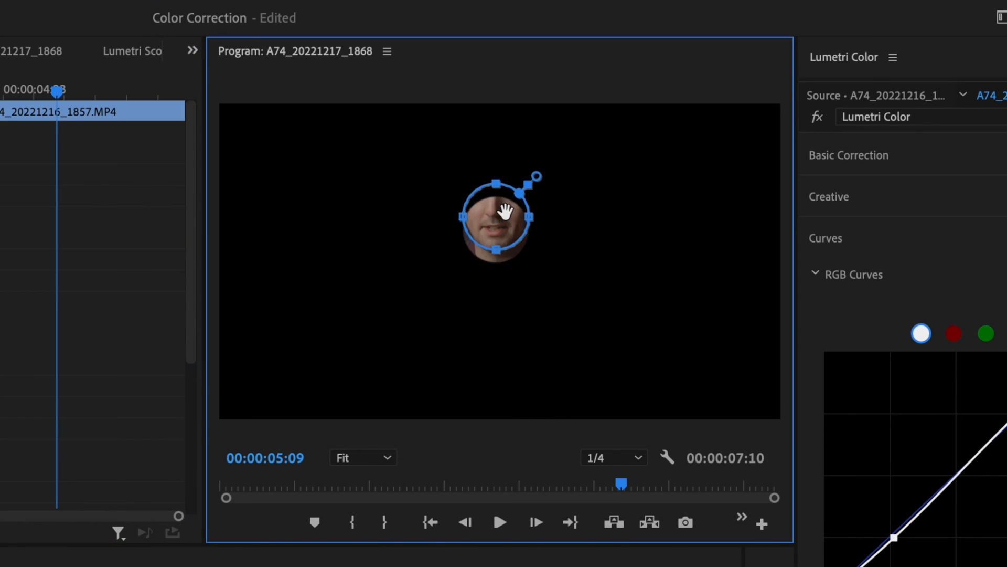
left_click_drag(503, 221, 500, 201)
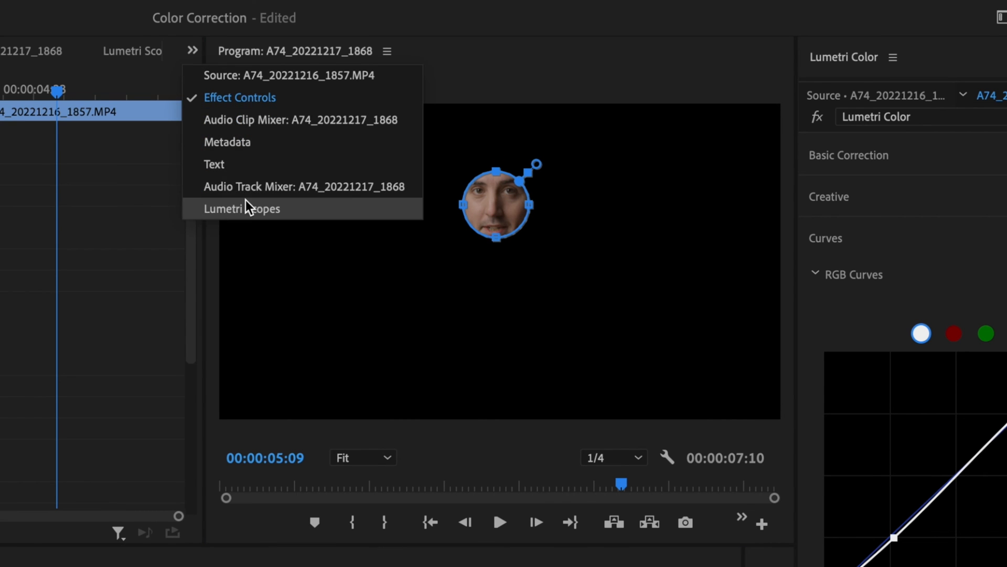
left_click(242, 209)
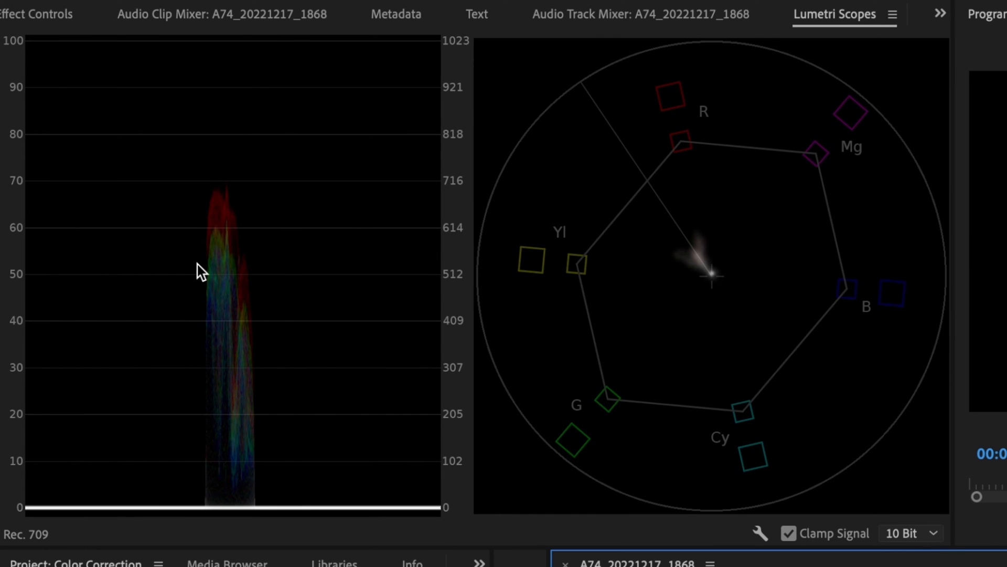
mouse_move(697, 274)
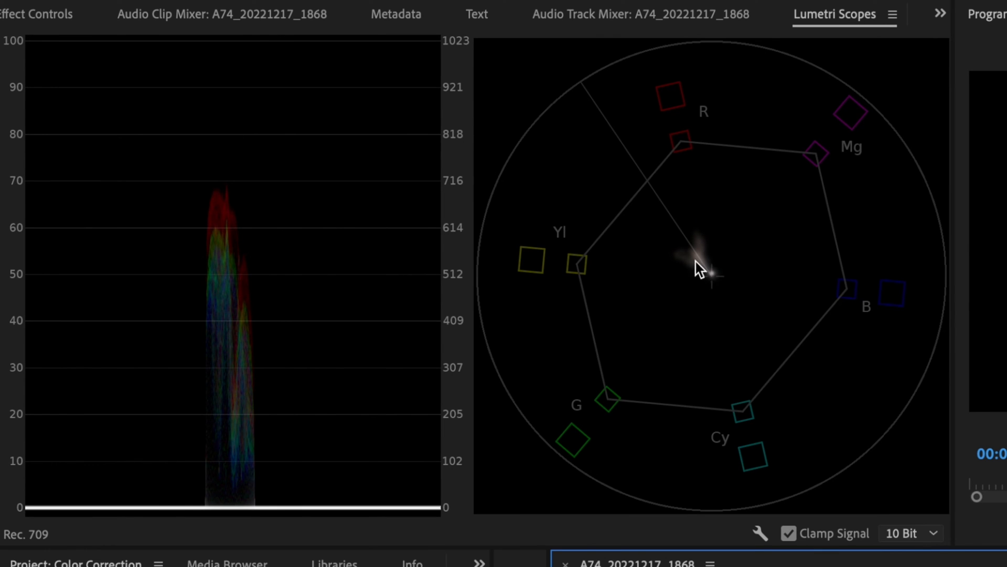
mouse_move(652, 262)
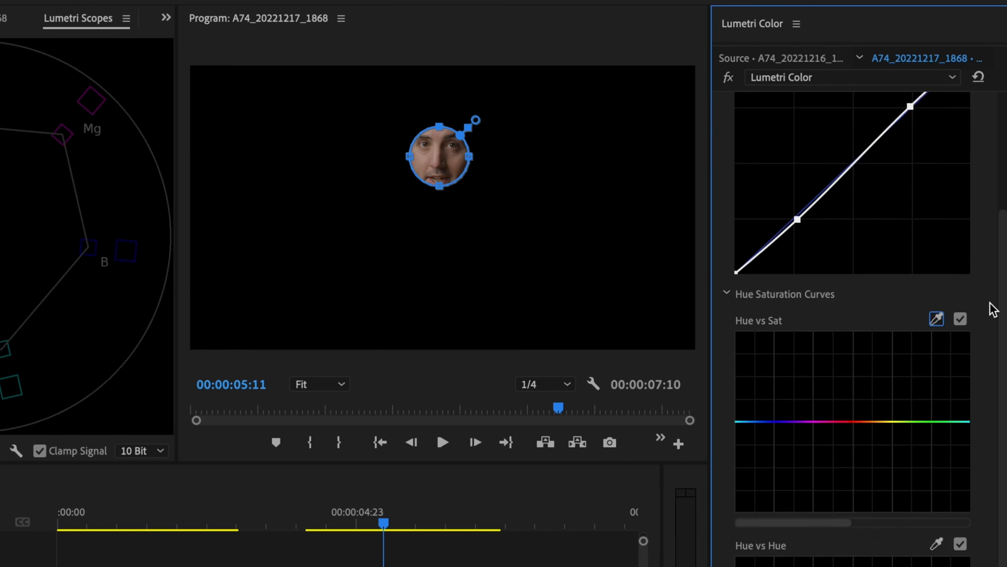
Bracket the orange skin hues with Hue vs Hue points and raise the middle point.
scroll("down", 3)
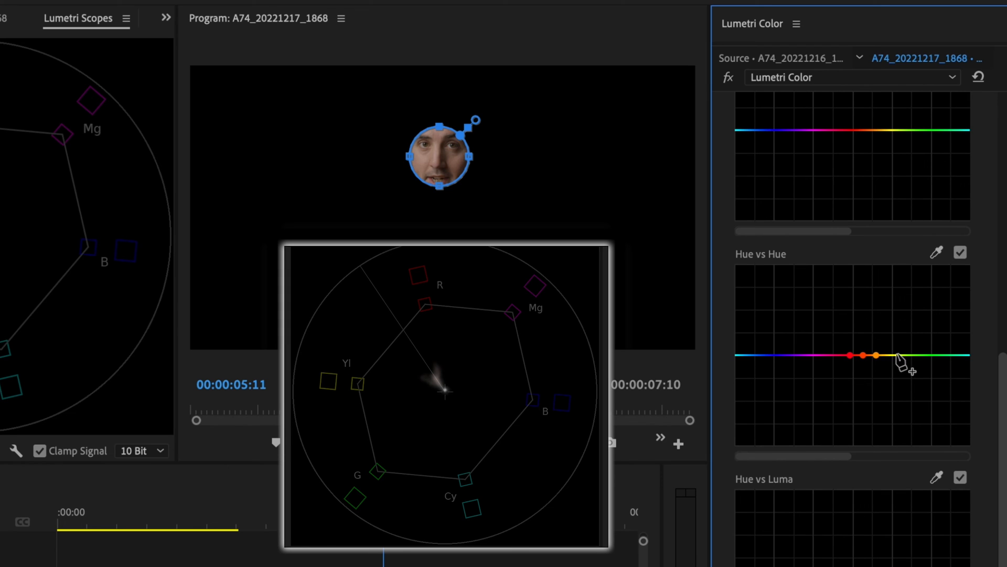
left_click(899, 356)
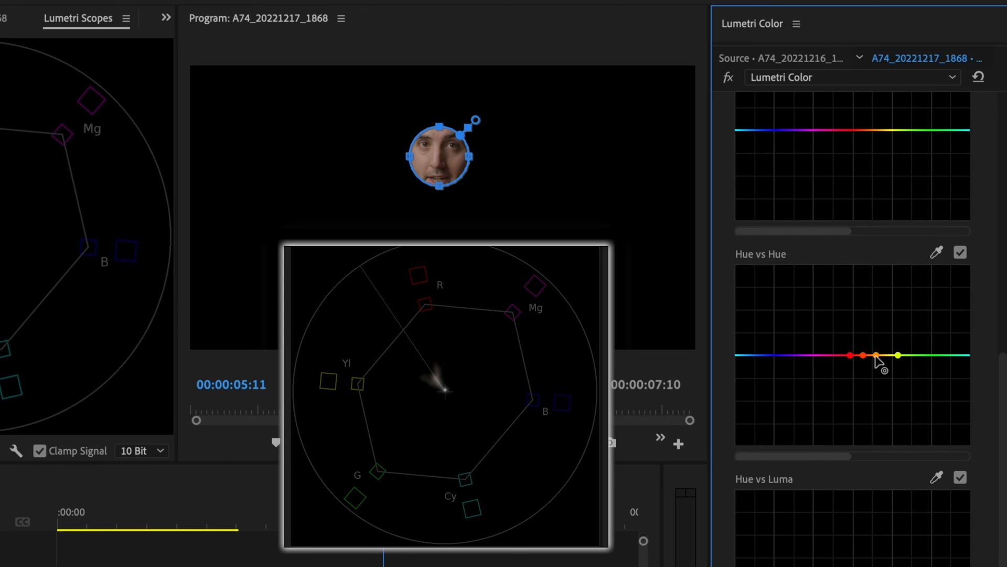
left_click(877, 355)
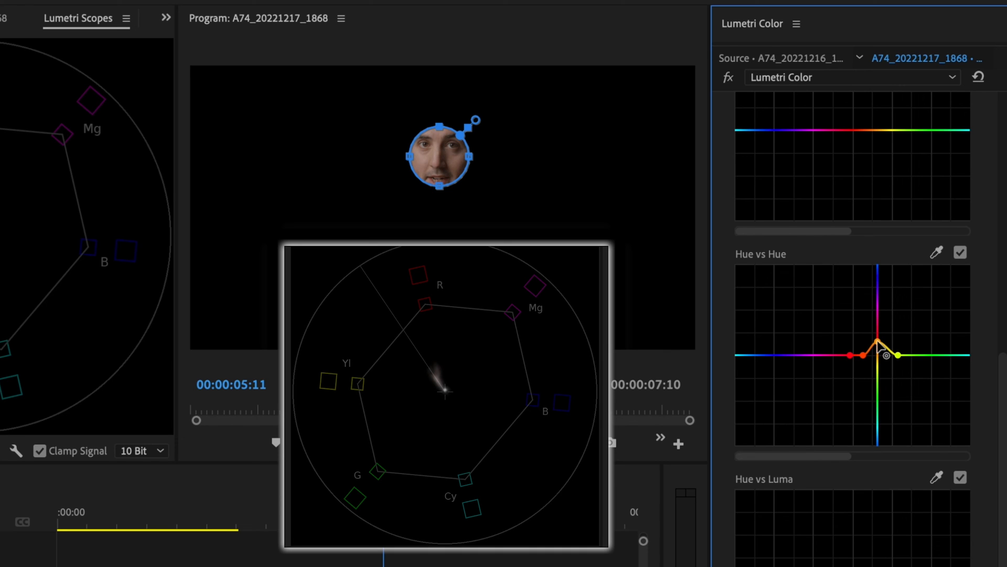
left_click_drag(882, 340, 881, 342)
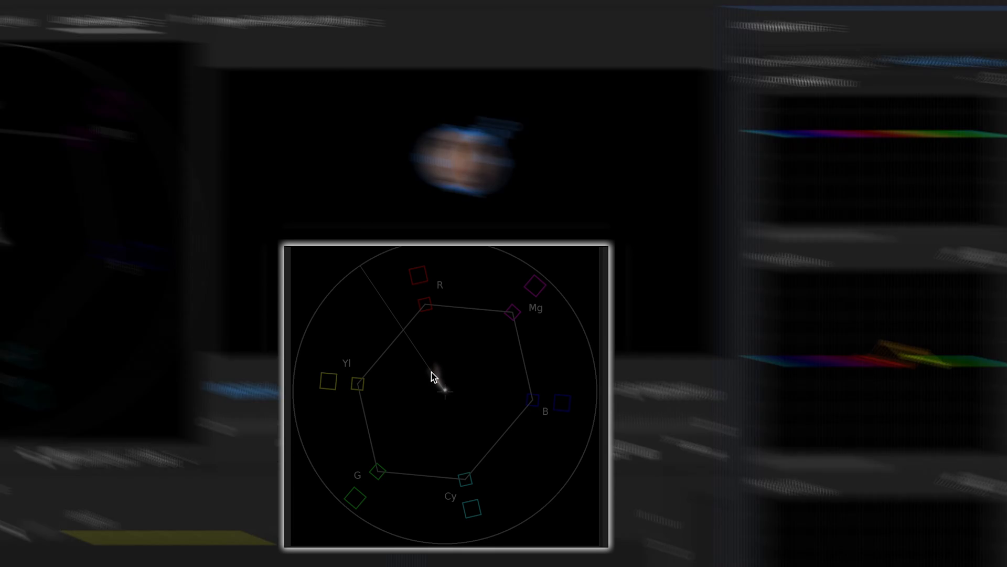
Return to the full layout and remove the ellipse mask outline so the whole frame shows.
left_click(396, 48)
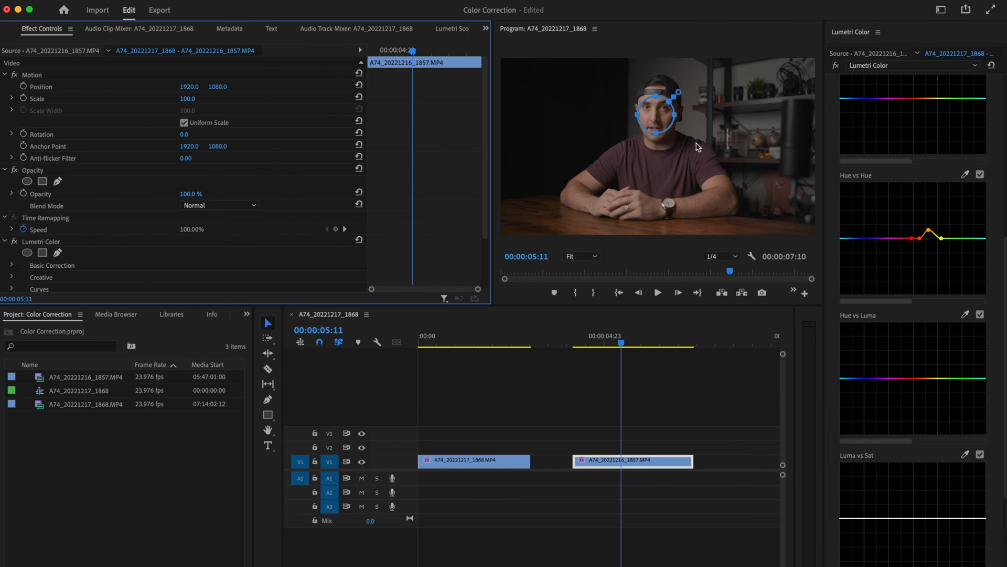
left_click(647, 431)
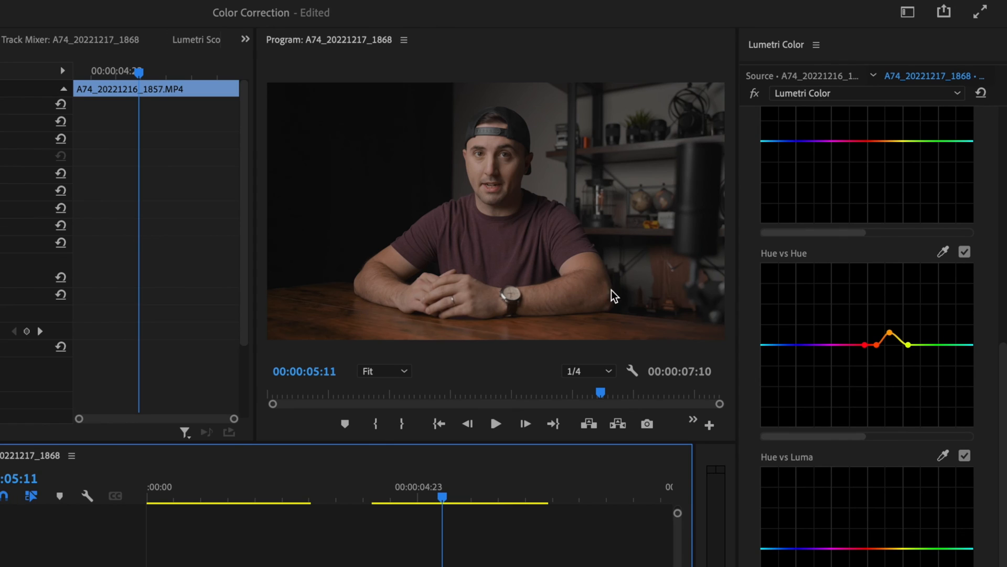
mouse_move(547, 326)
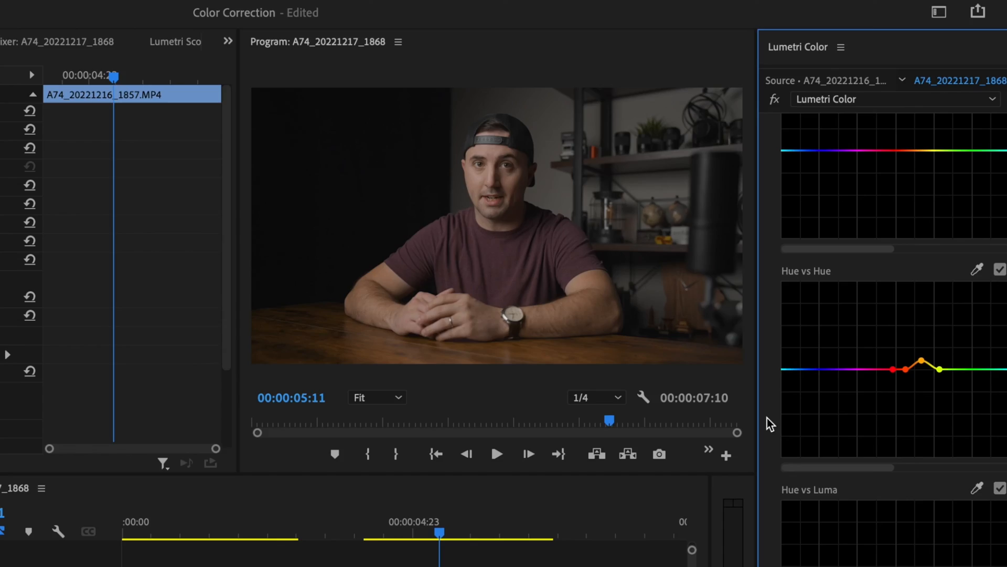
Export the grade via Export .cube as 'SLOG3 LUT' and save it.
left_click(844, 47)
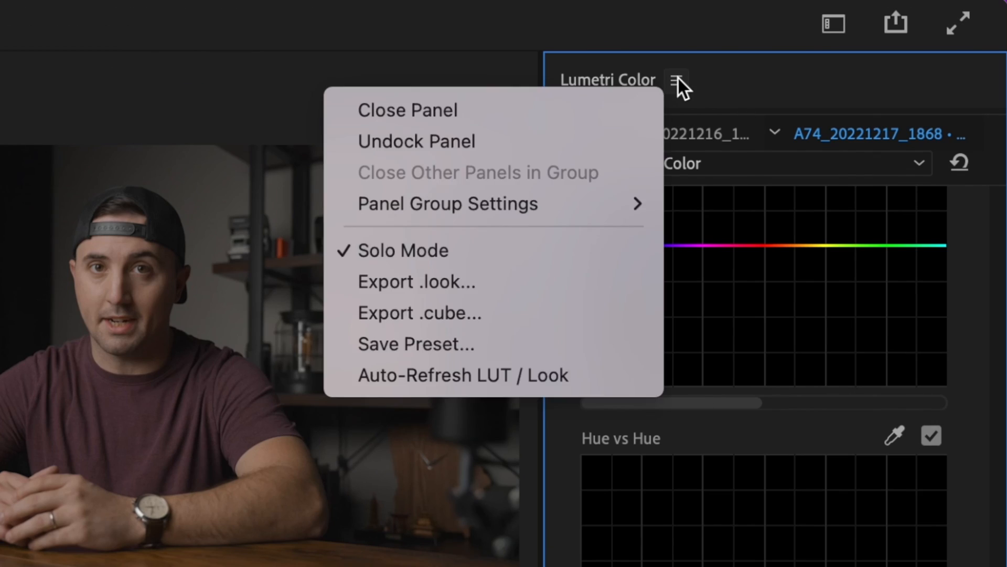
mouse_move(539, 329)
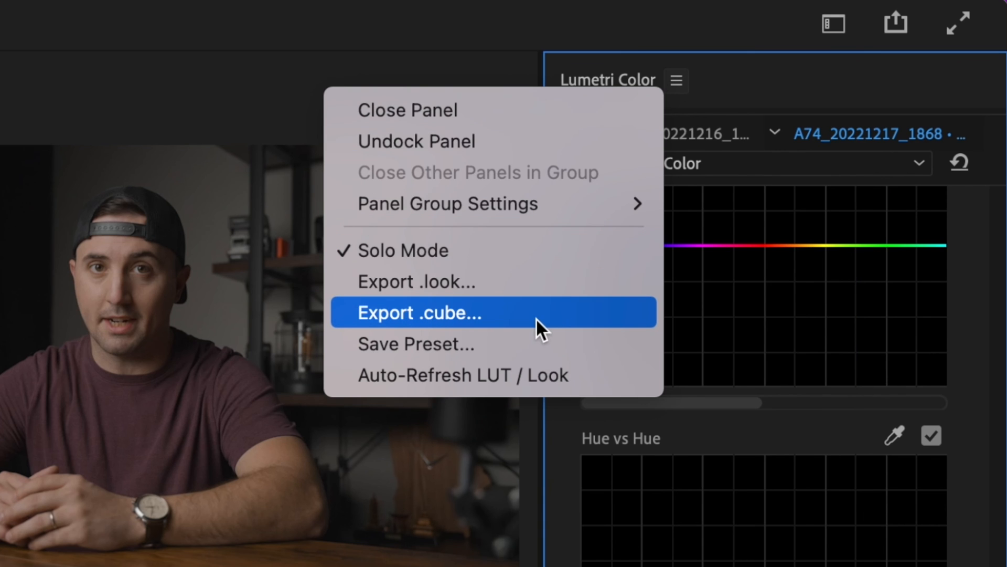
left_click(420, 312)
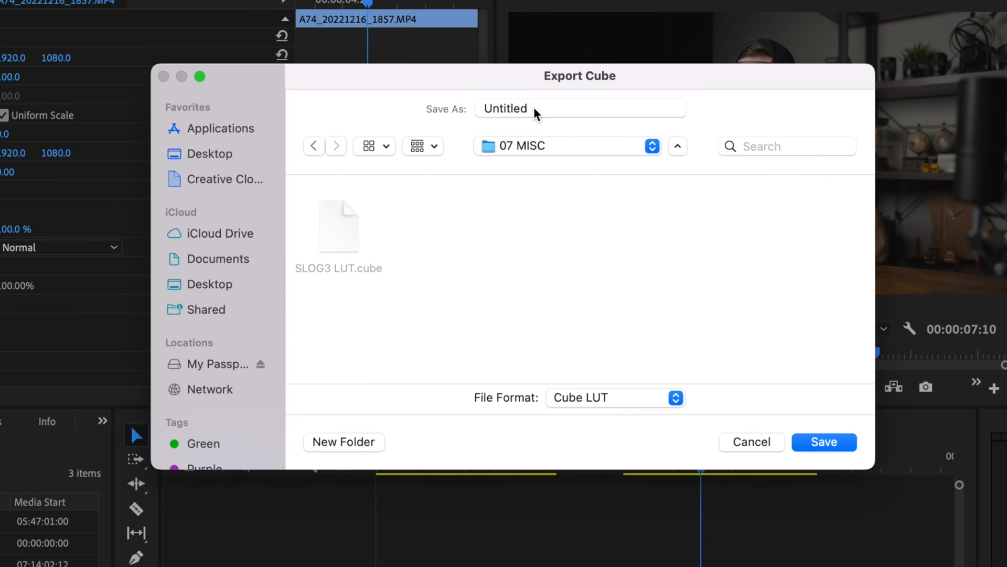
type("SLOG3 LUT")
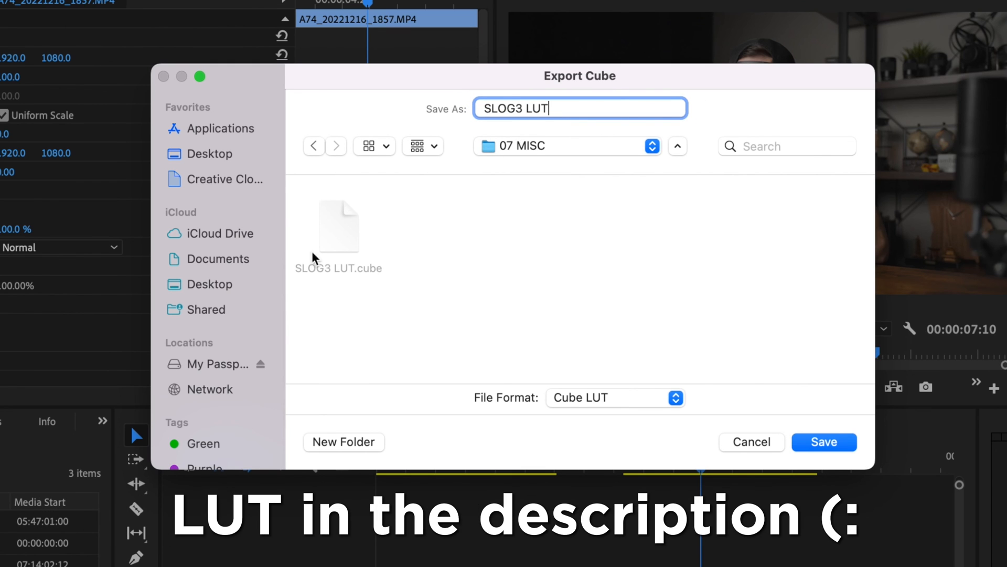
left_click(824, 441)
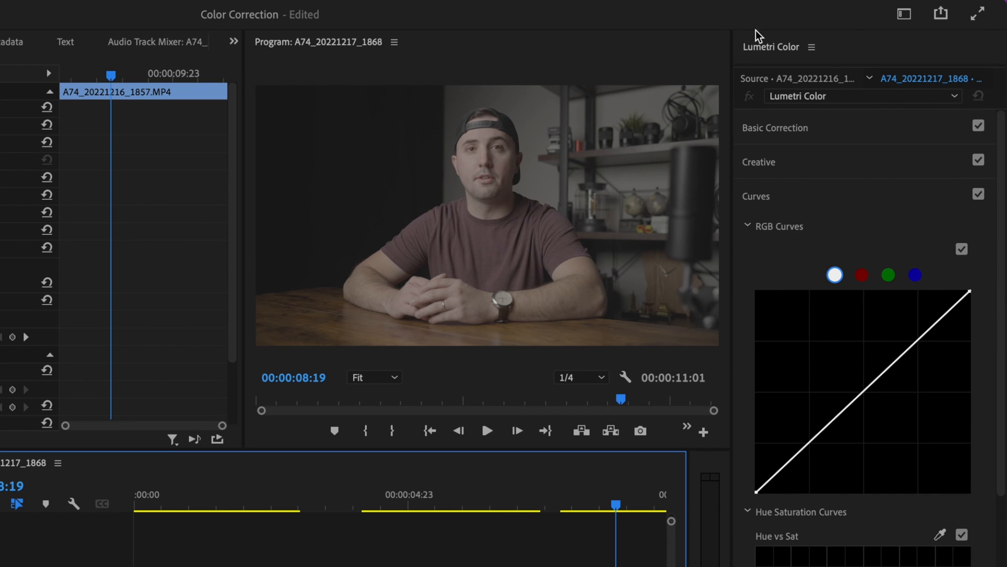
Set Basic Correction's Input LUT to the exported SLOG3 LUT.cube via Browse.
left_click(775, 127)
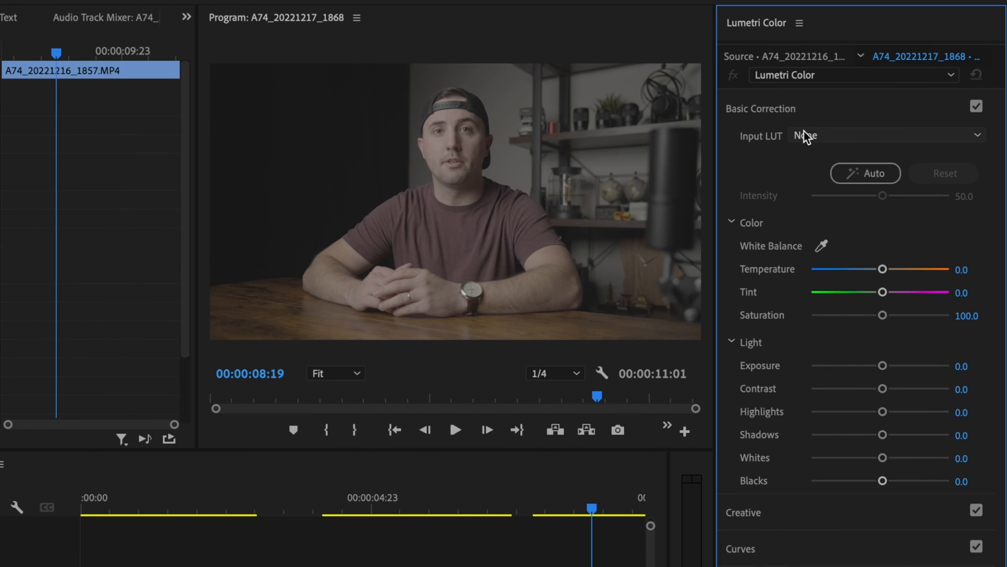
left_click(886, 135)
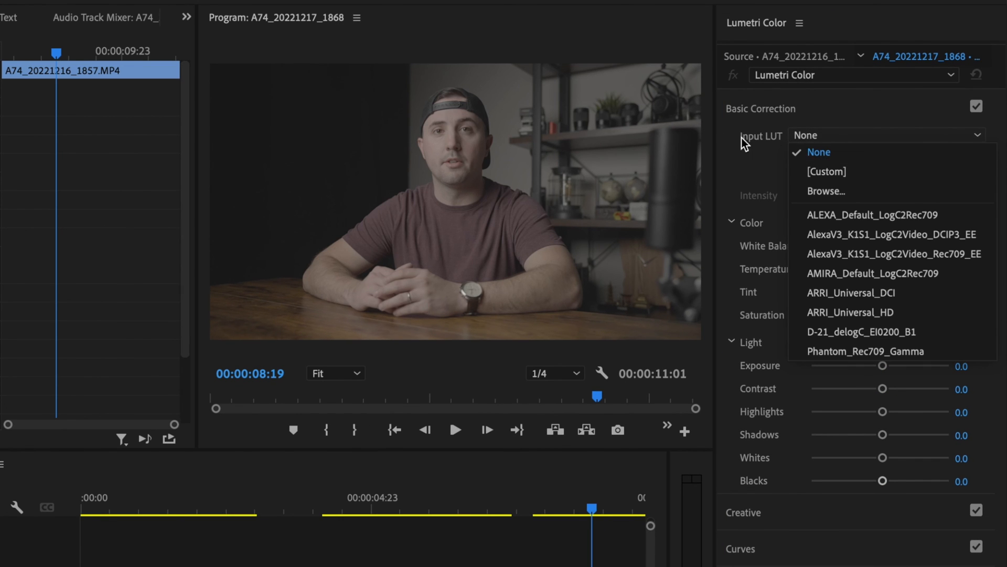
left_click(826, 191)
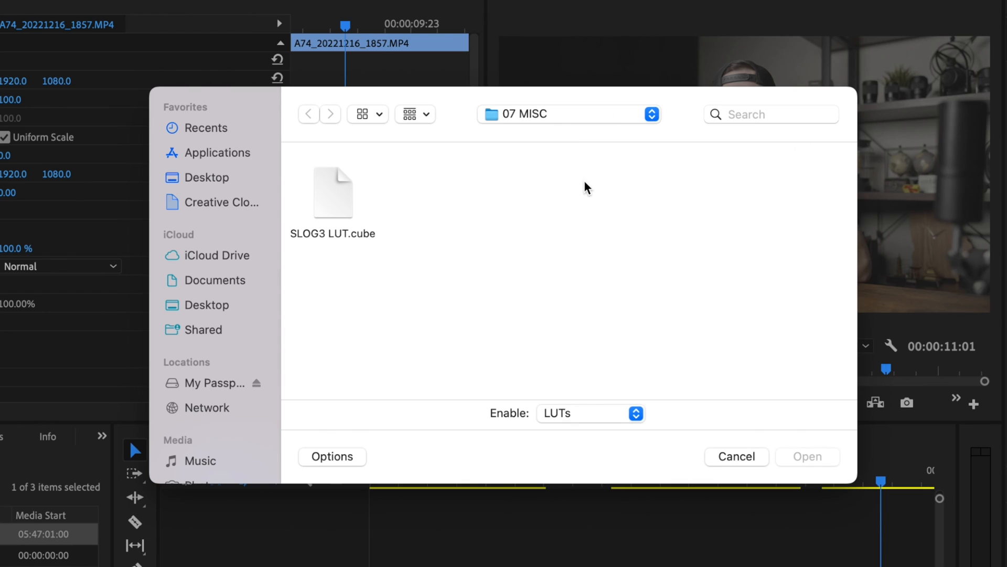
mouse_move(628, 196)
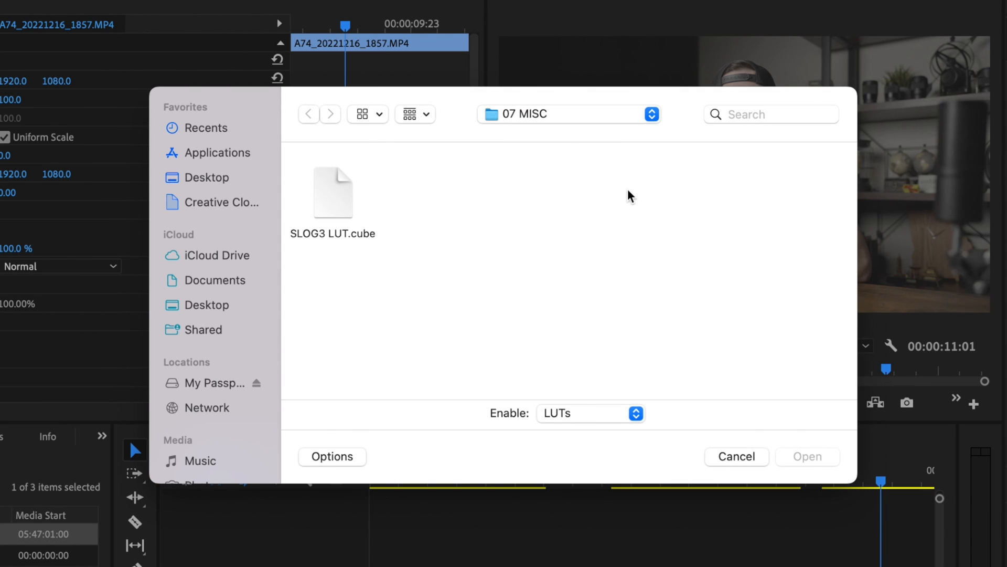
left_click(736, 456)
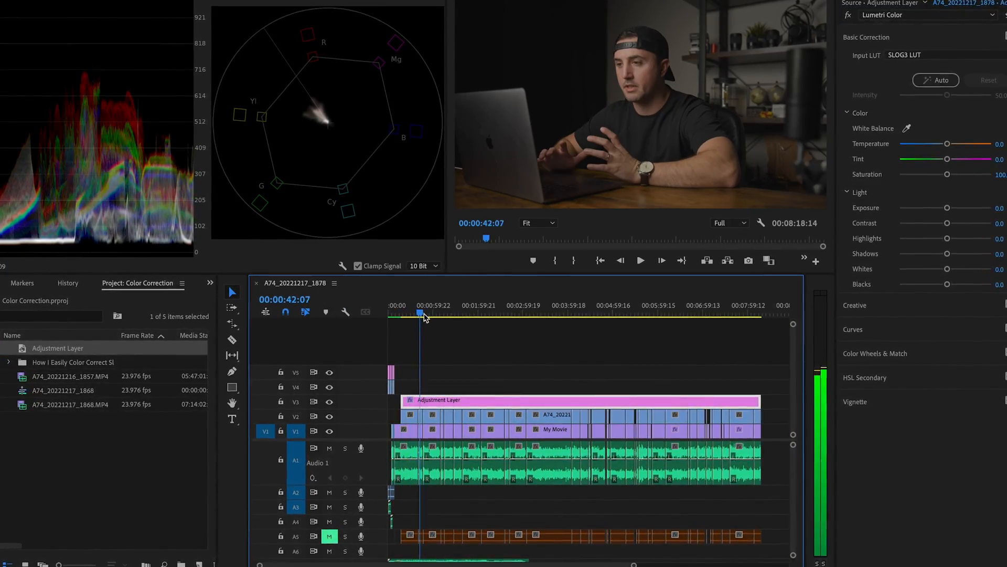
Move the playhead later in the sequence (around 00:02:46) to review the LUT.
left_click(513, 314)
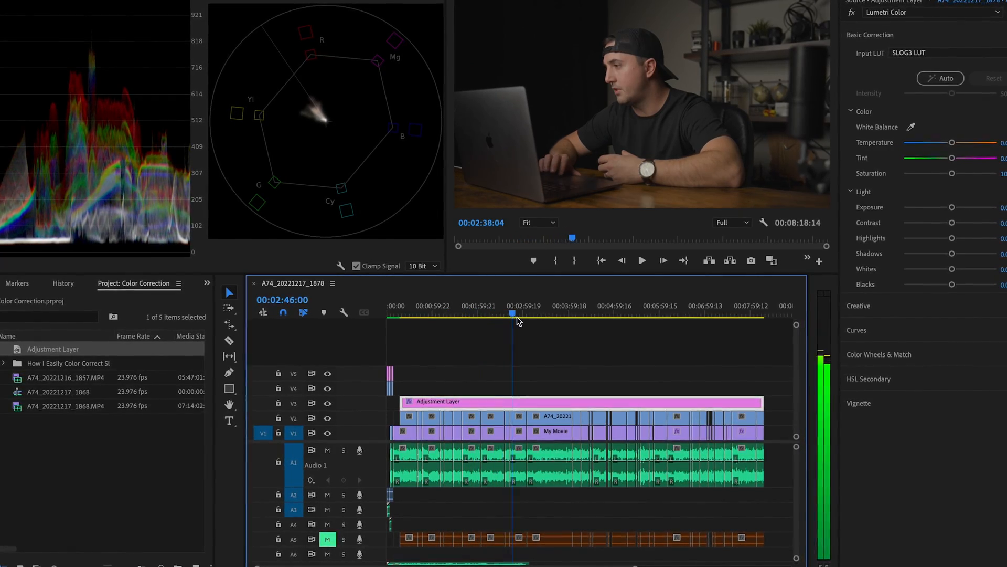